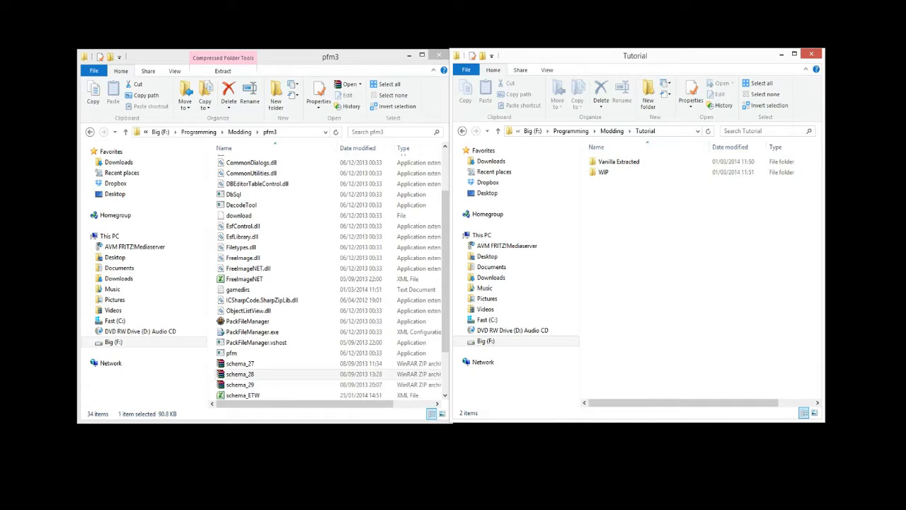
# - Select PackFileManager.exe in the pfm3 folder and launch it
pyautogui.click(246, 320)
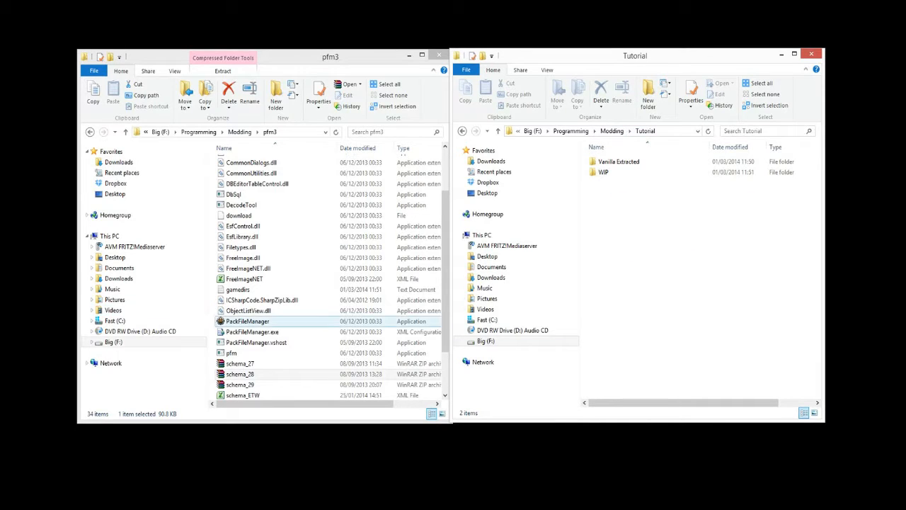
pyautogui.click(248, 320)
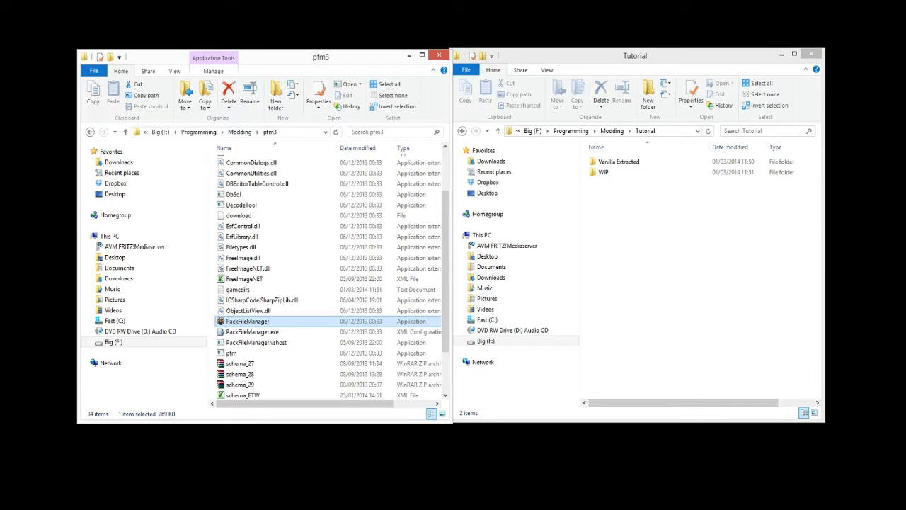
pyautogui.doubleClick(247, 321)
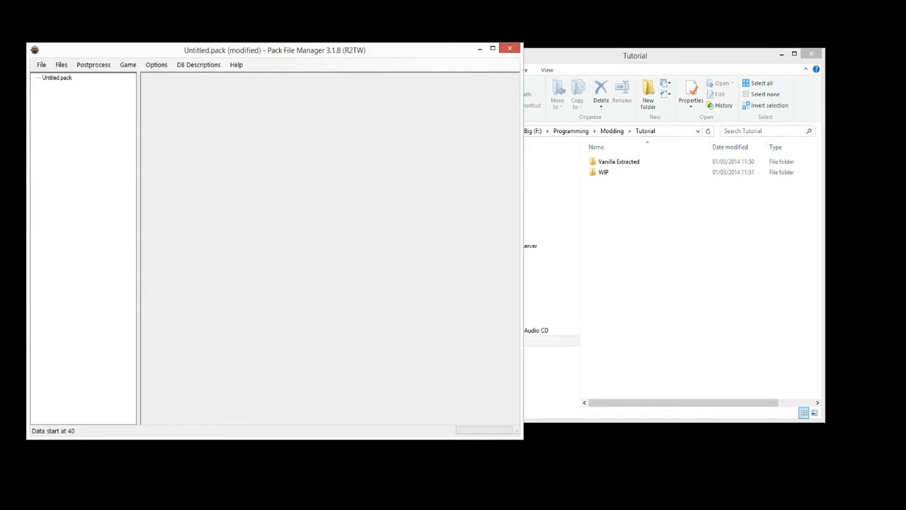
# - Bring up the context actions for Untitled.pack
pyautogui.rightClick(57, 78)
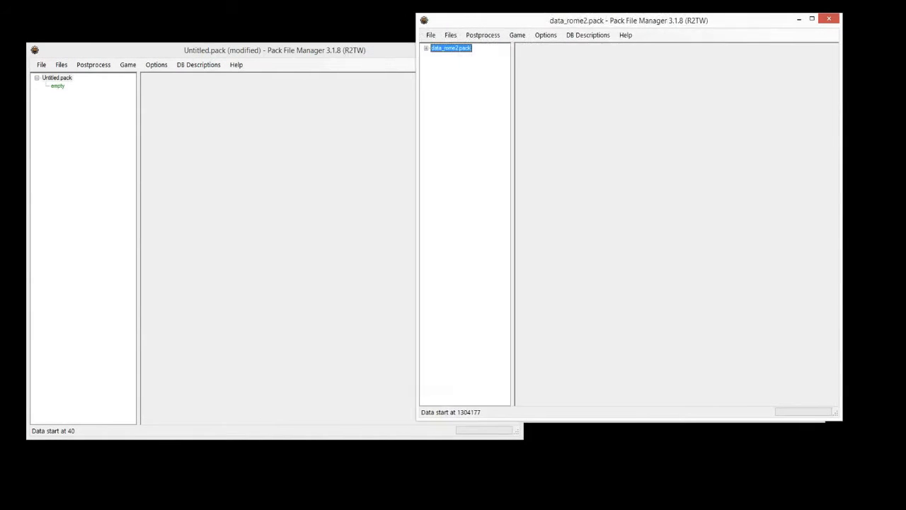
# - Expand data_rome2.pack and its db folder, then select the untitled pack's empty folder
pyautogui.click(426, 47)
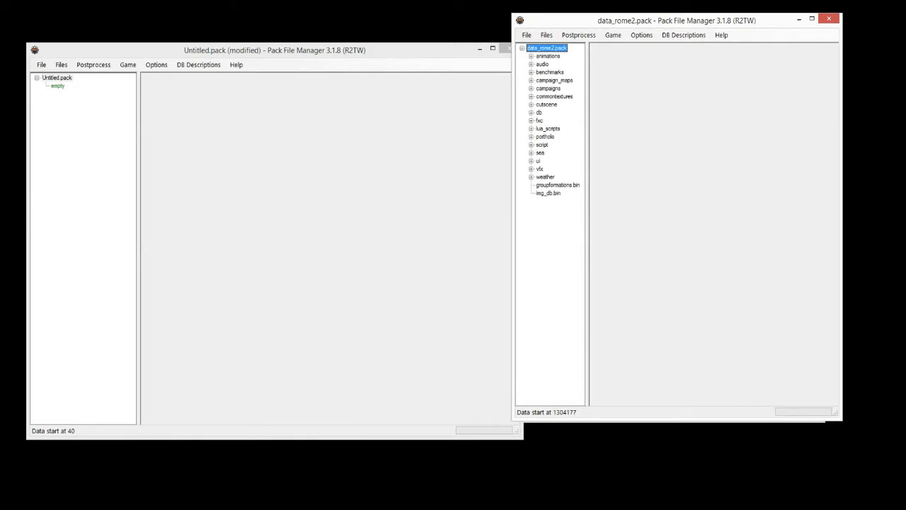
pyautogui.click(532, 112)
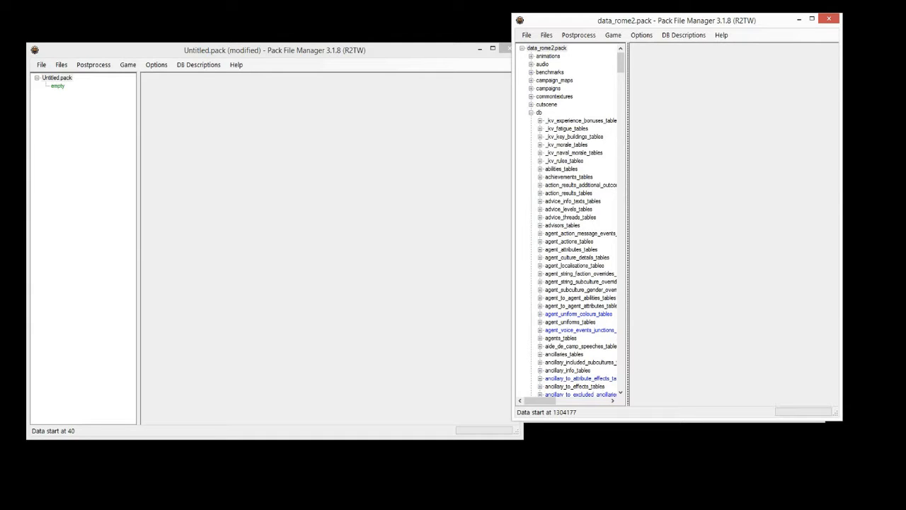
pyautogui.click(57, 77)
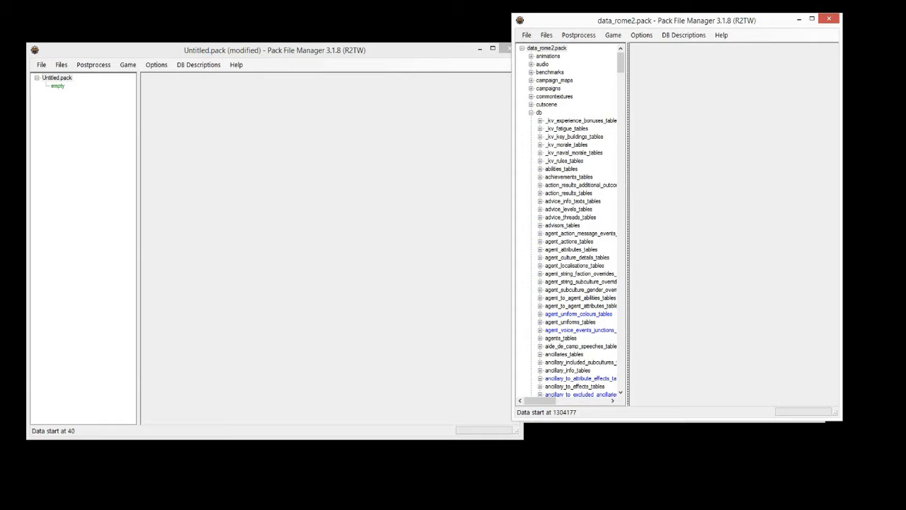
pyautogui.click(57, 86)
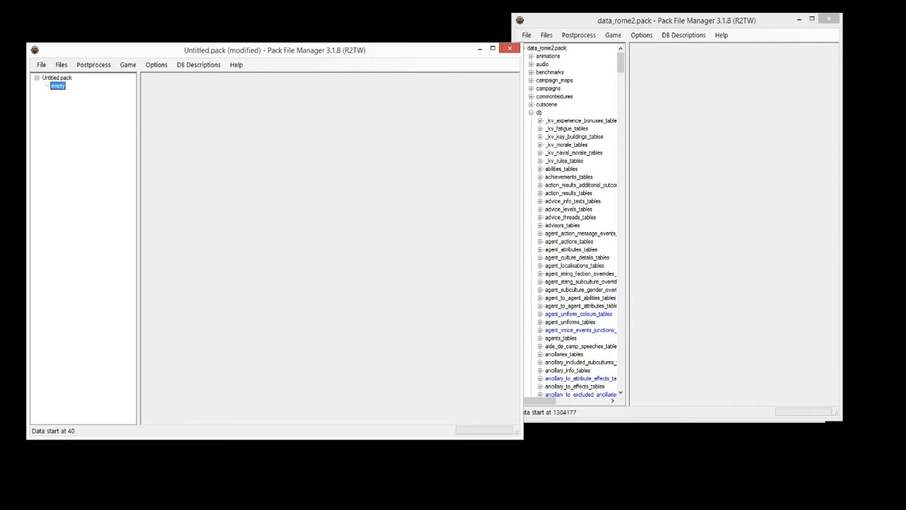
# - Scroll the db table list to campaign_variables_tables and expand it
pyautogui.click(57, 77)
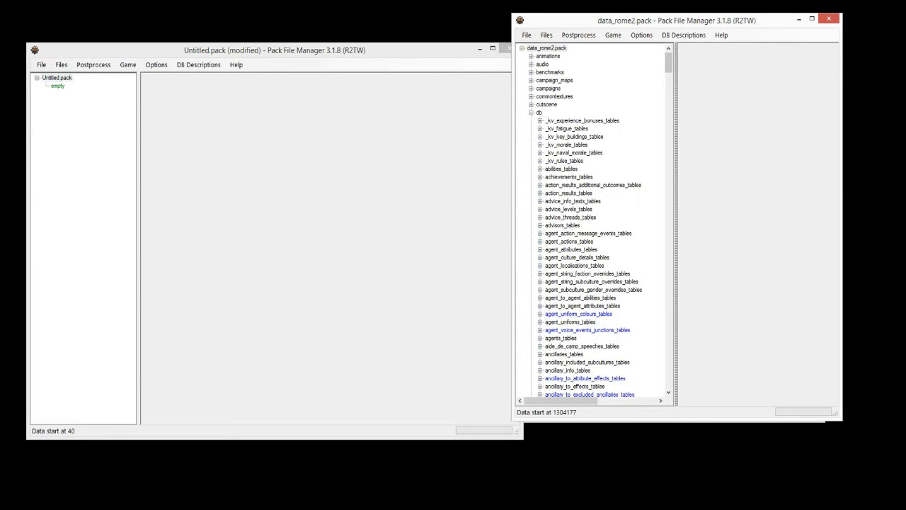
pyautogui.scroll(-3)
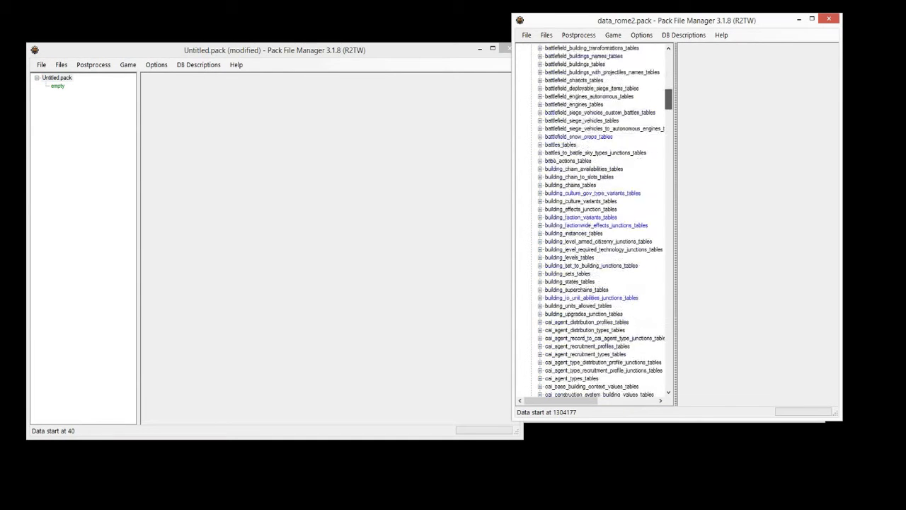
pyautogui.scroll(-3)
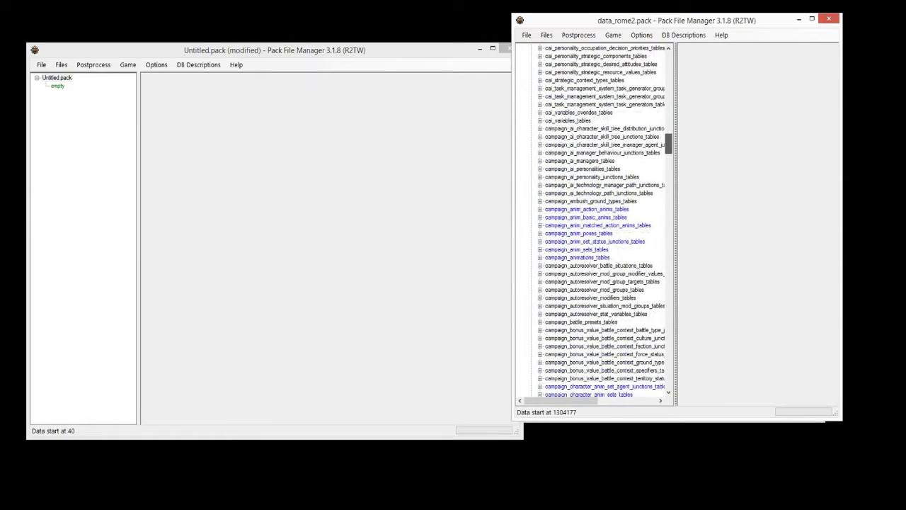
pyautogui.scroll(3)
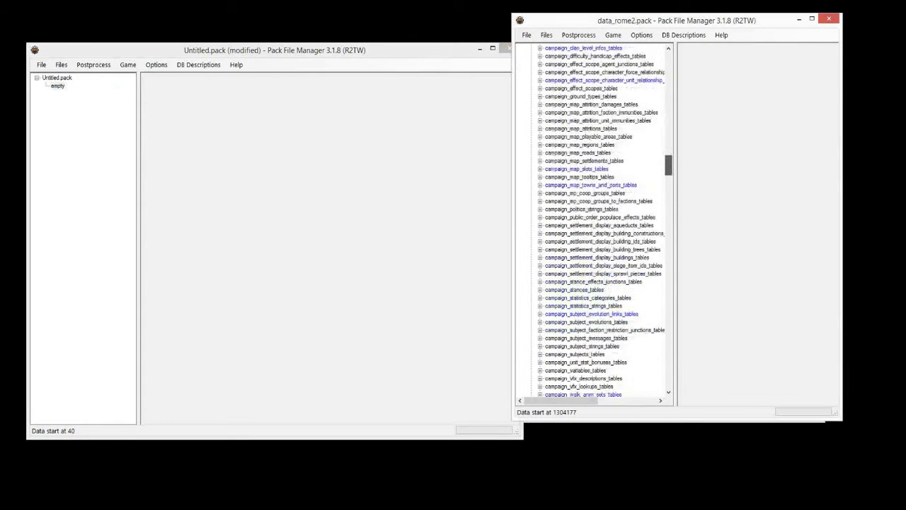
pyautogui.scroll(-3)
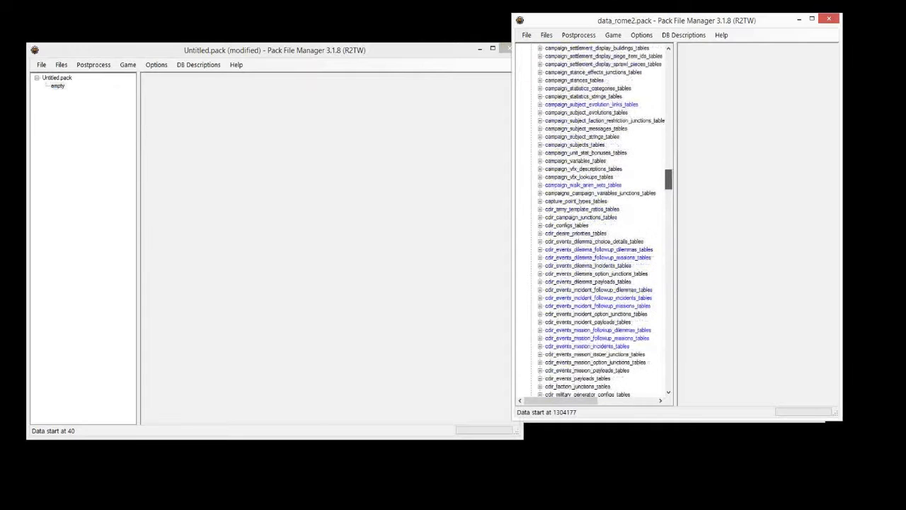
pyautogui.scroll(3)
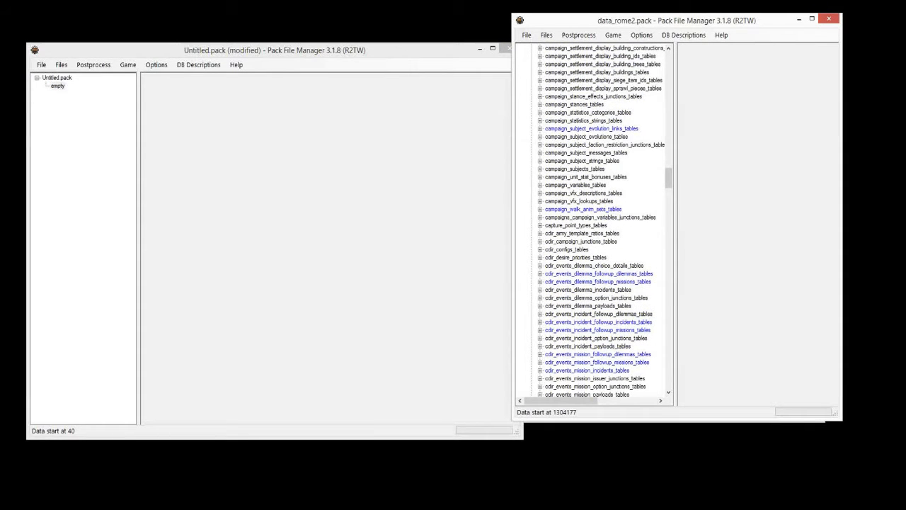
pyautogui.click(575, 185)
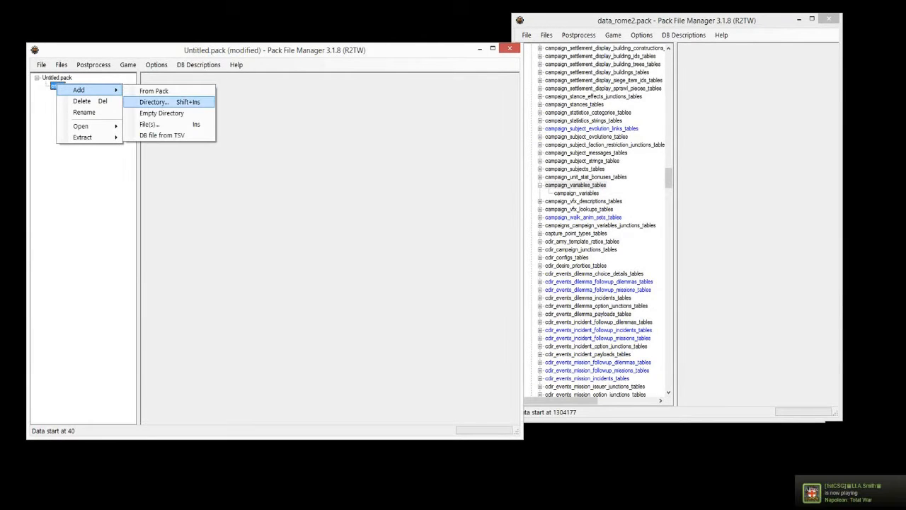
pyautogui.moveTo(154, 91)
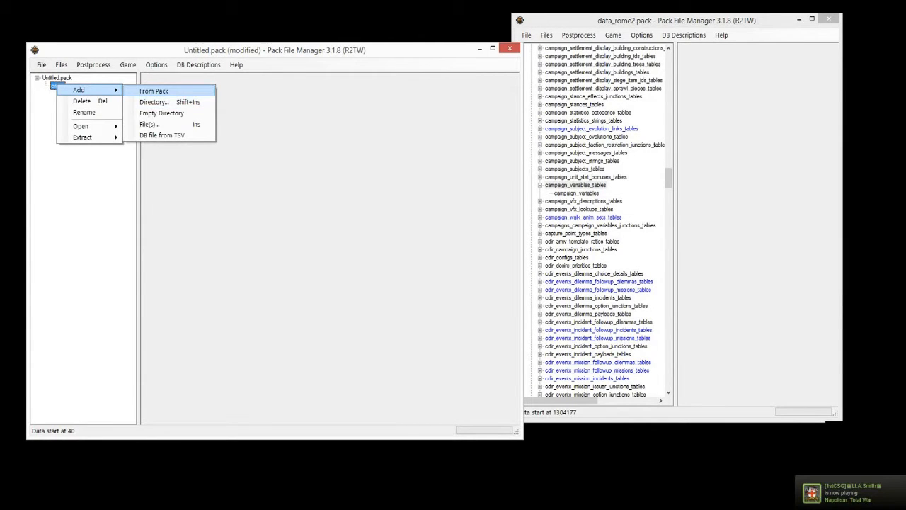
# - Add from pack, browsing to Total War Rome II\data and choosing data_rome2.pack
pyautogui.click(153, 91)
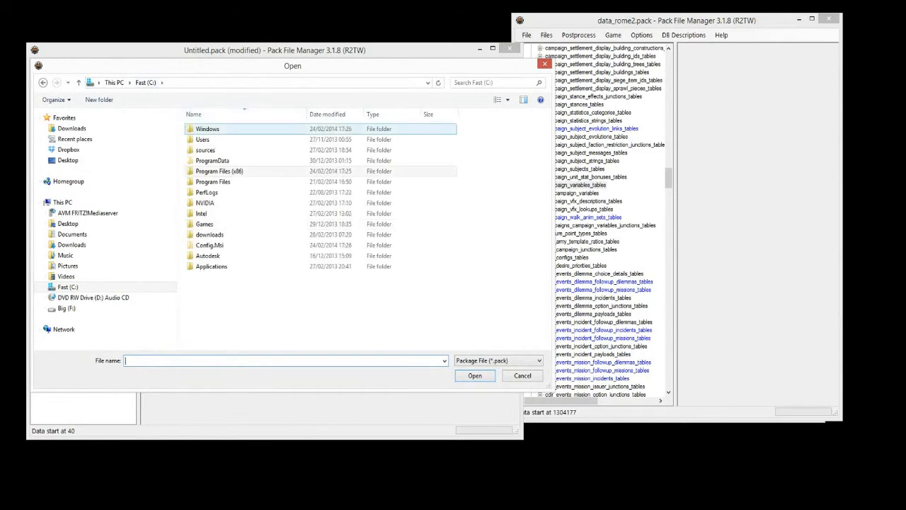
pyautogui.doubleClick(211, 266)
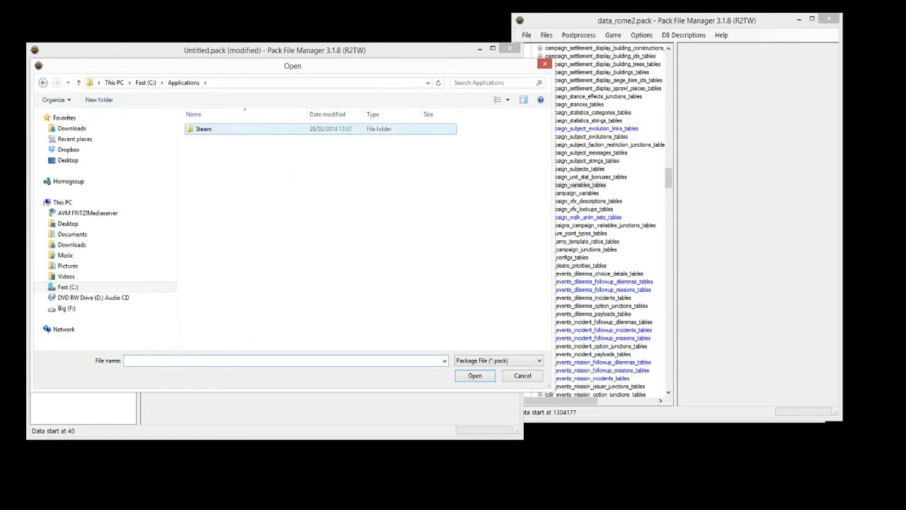
pyautogui.doubleClick(203, 128)
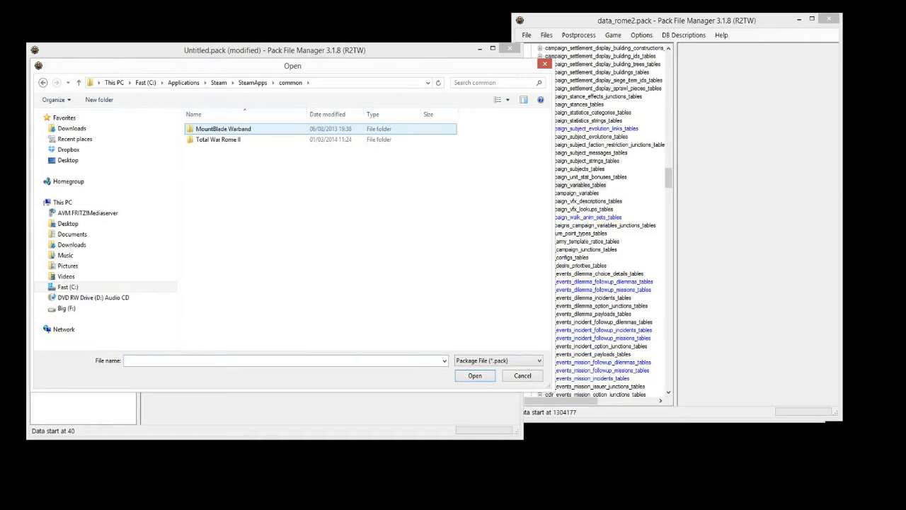
pyautogui.doubleClick(218, 139)
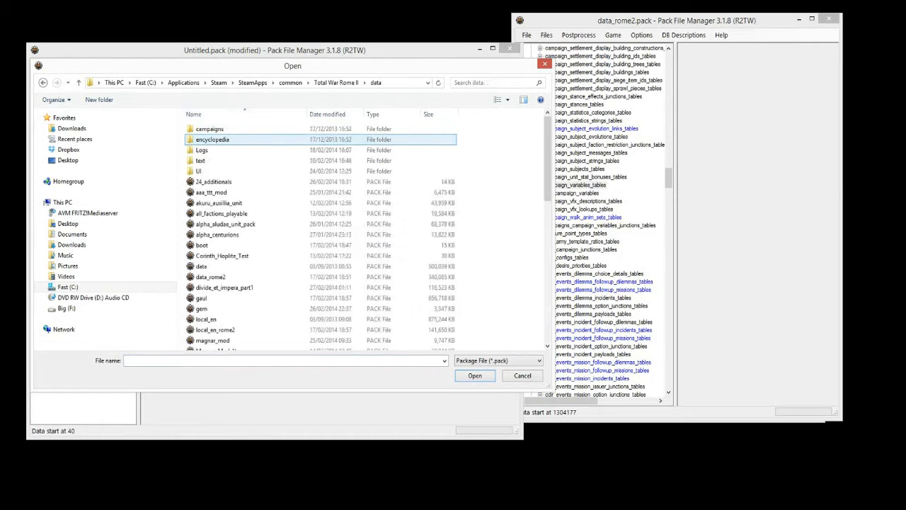
pyautogui.scroll(-3)
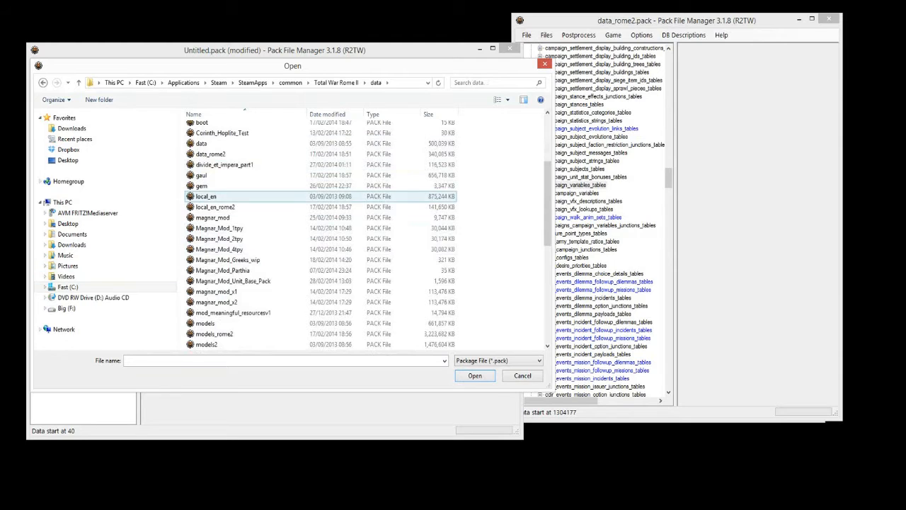
pyautogui.click(210, 154)
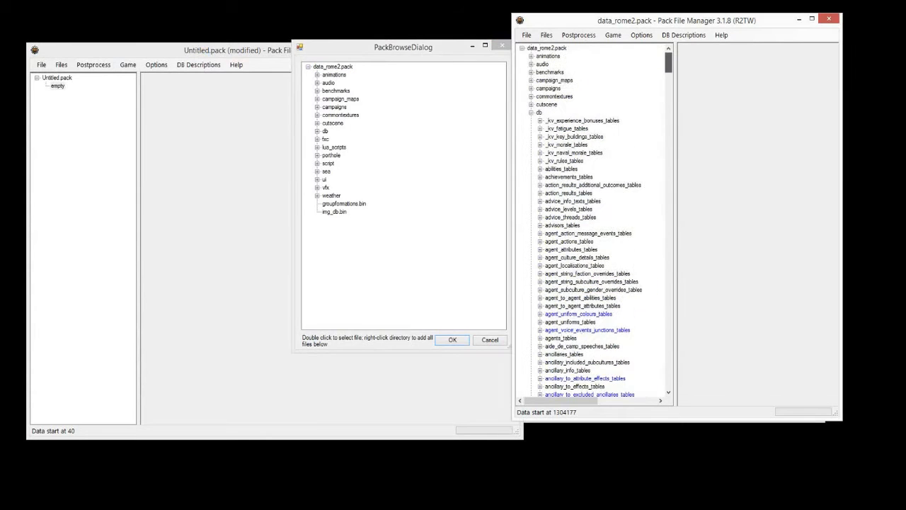
# - Add campaign_variables from data_rome2's db folder into the untitled pack and close the browser
pyautogui.click(536, 111)
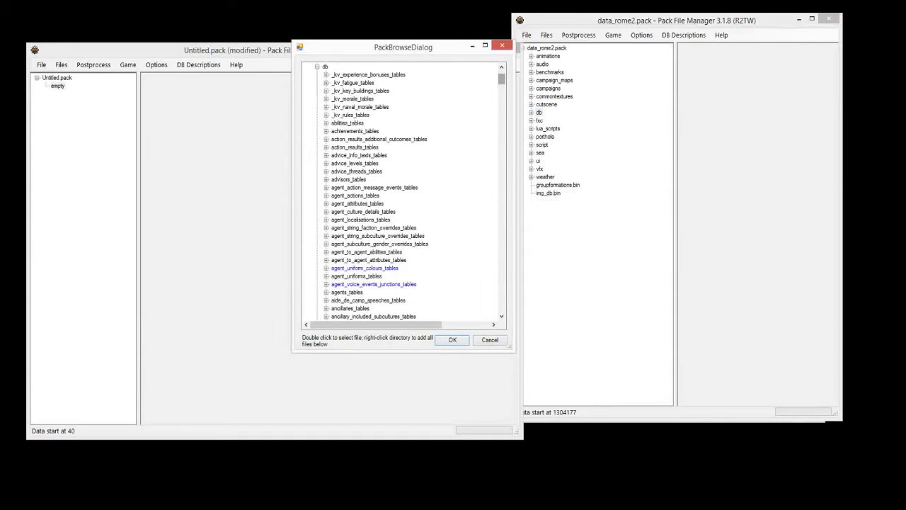
pyautogui.scroll(-3)
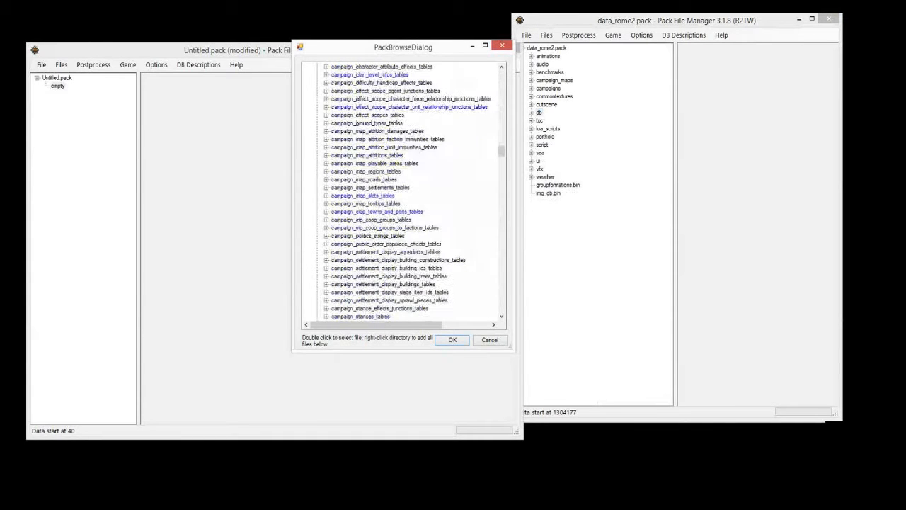
pyautogui.scroll(-3)
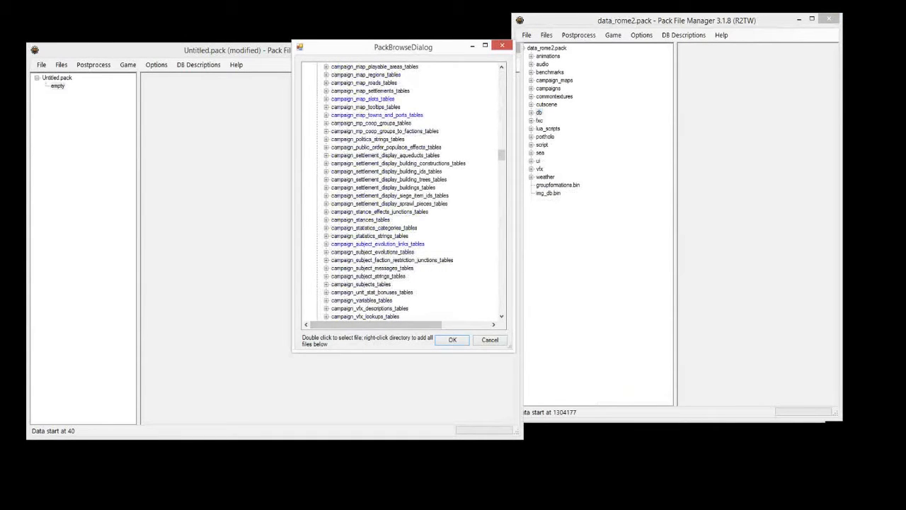
pyautogui.scroll(-3)
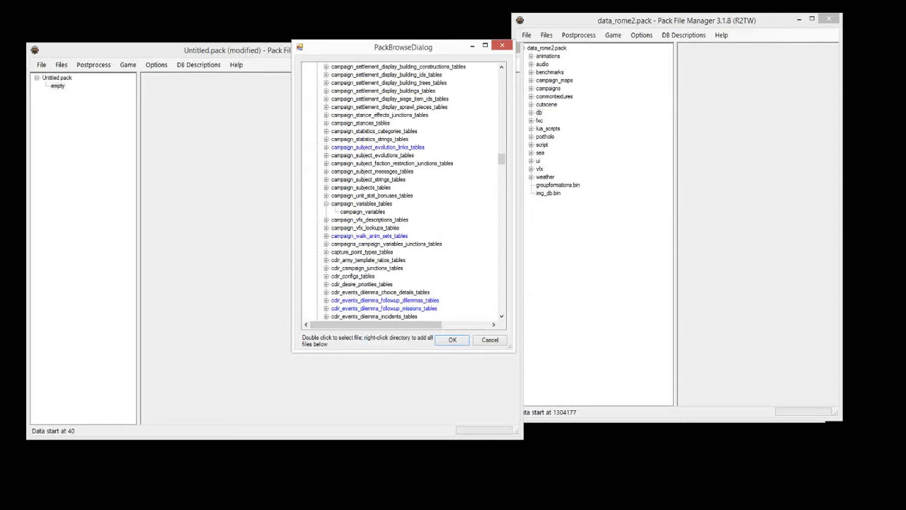
pyautogui.click(362, 211)
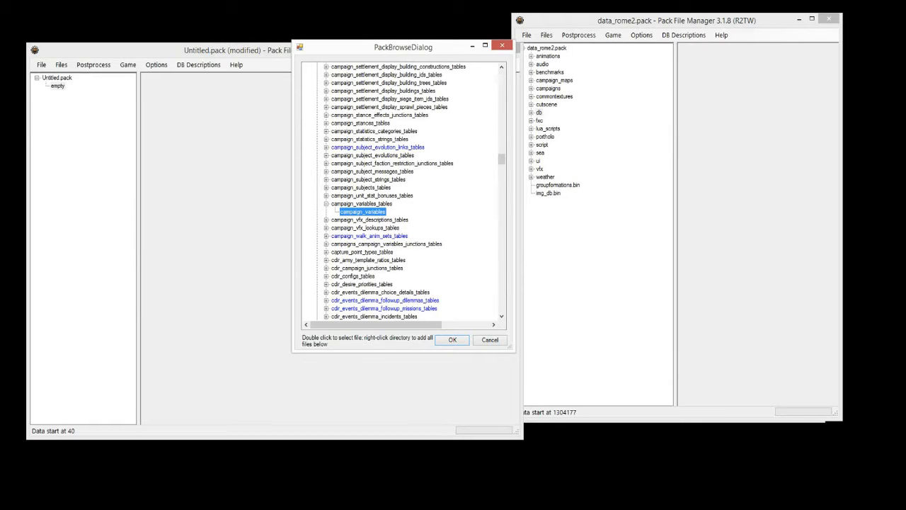
pyautogui.doubleClick(363, 211)
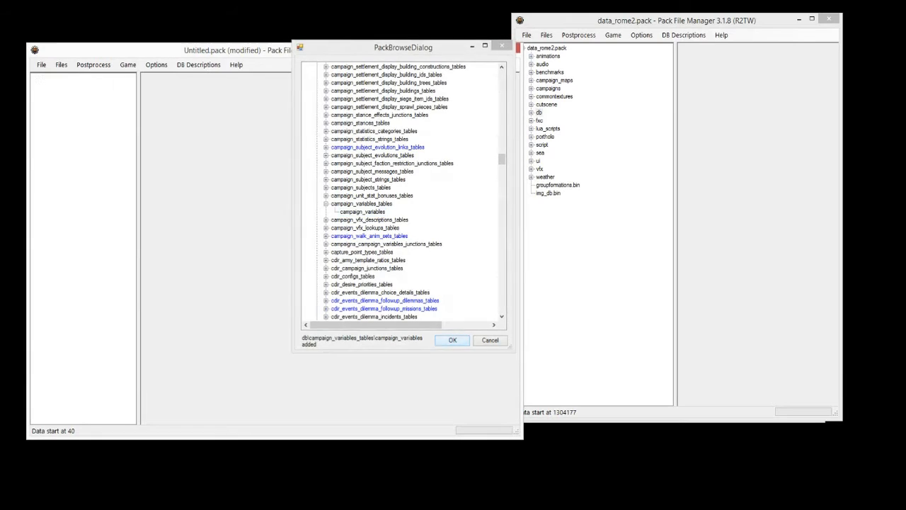
pyautogui.click(453, 340)
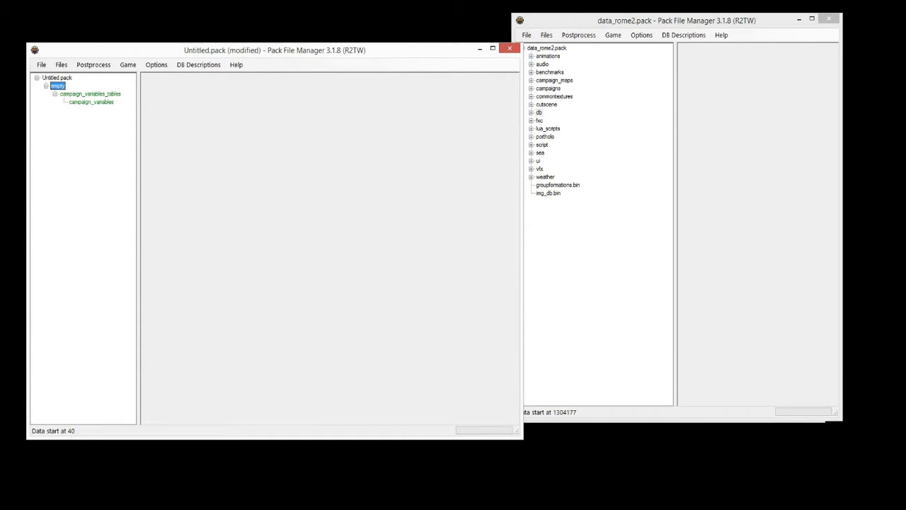
# - Save the pack as magnar_tutorial in F:\Programming\Modding\Tutorial
pyautogui.click(58, 78)
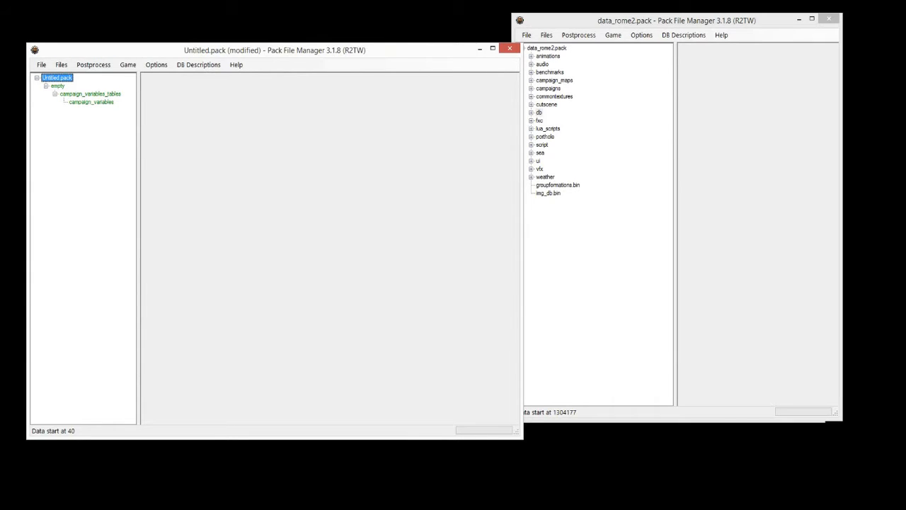
pyautogui.click(41, 64)
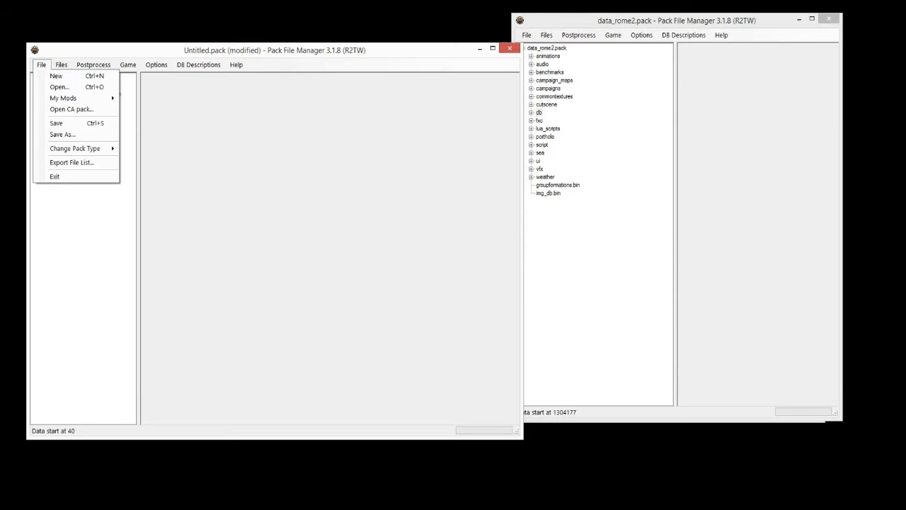
pyautogui.click(62, 135)
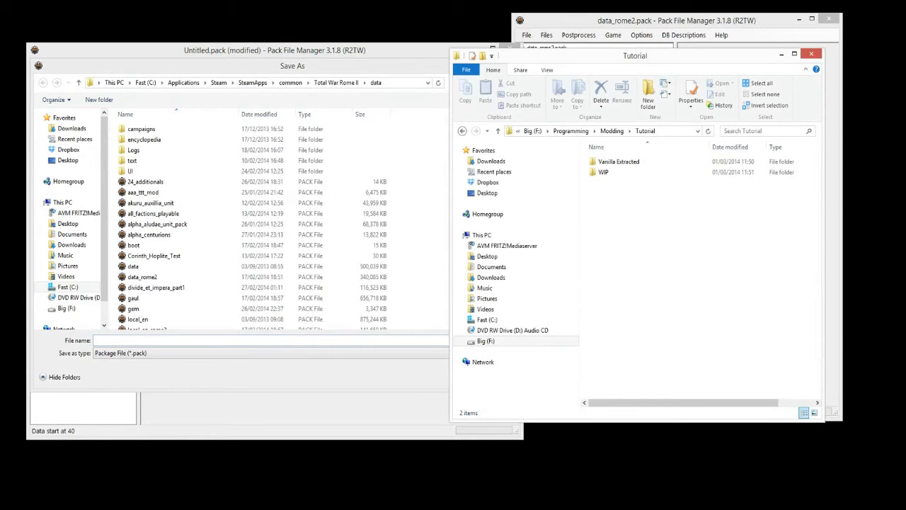
pyautogui.click(62, 201)
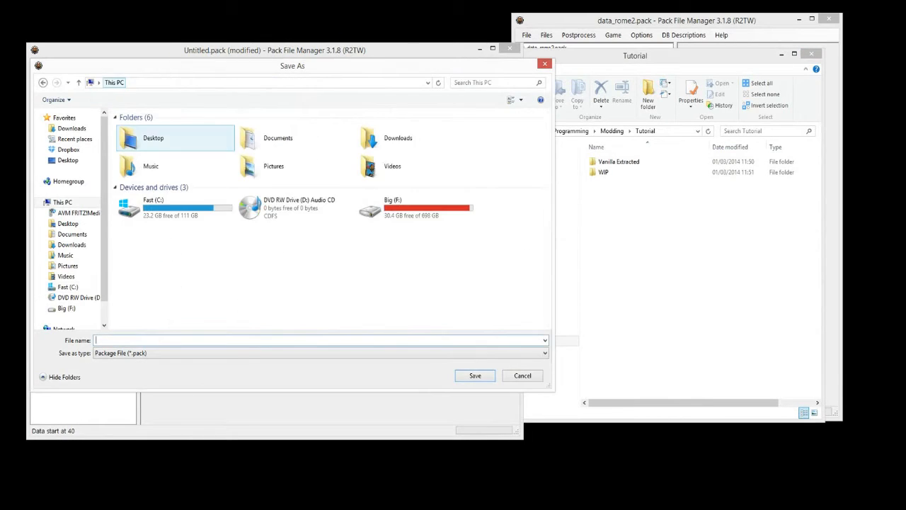
pyautogui.doubleClick(393, 208)
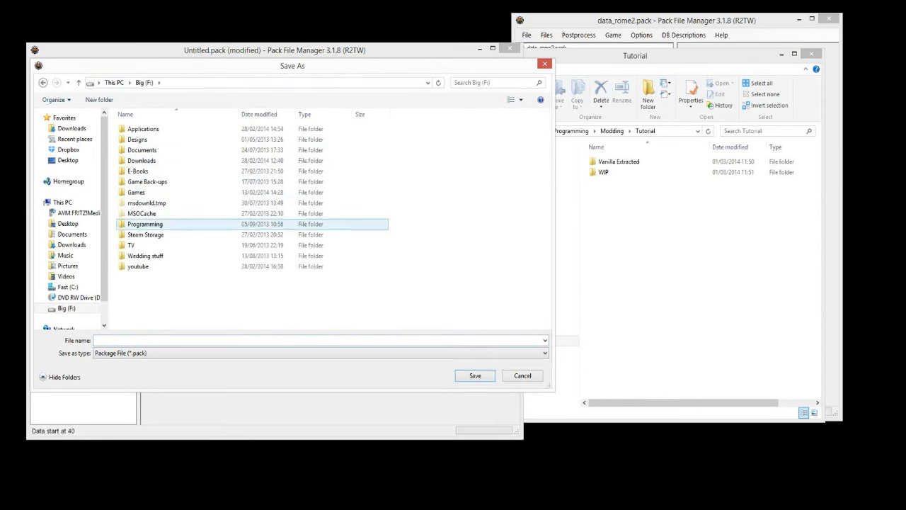
pyautogui.doubleClick(144, 224)
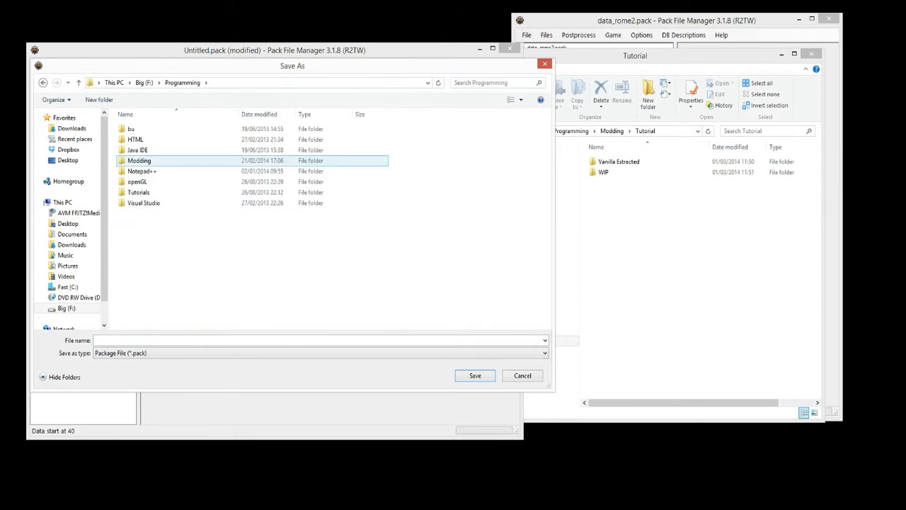
pyautogui.doubleClick(140, 160)
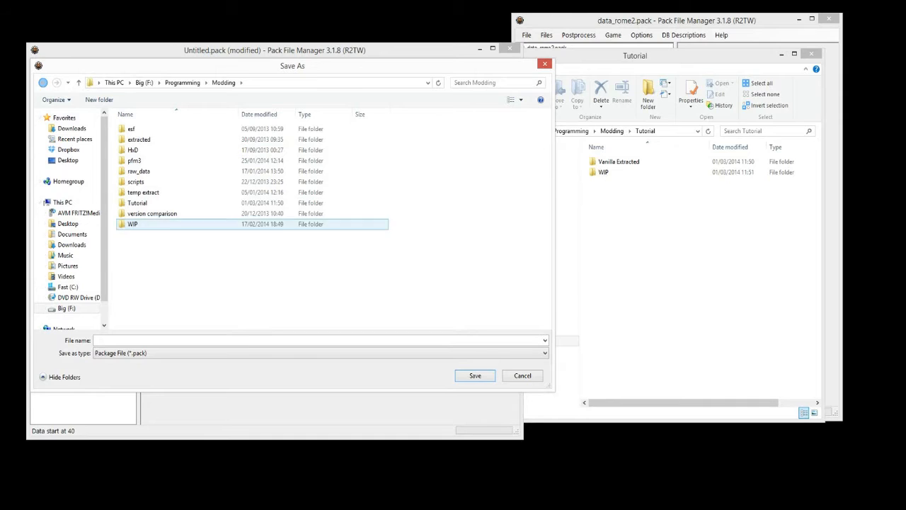
pyautogui.doubleClick(137, 203)
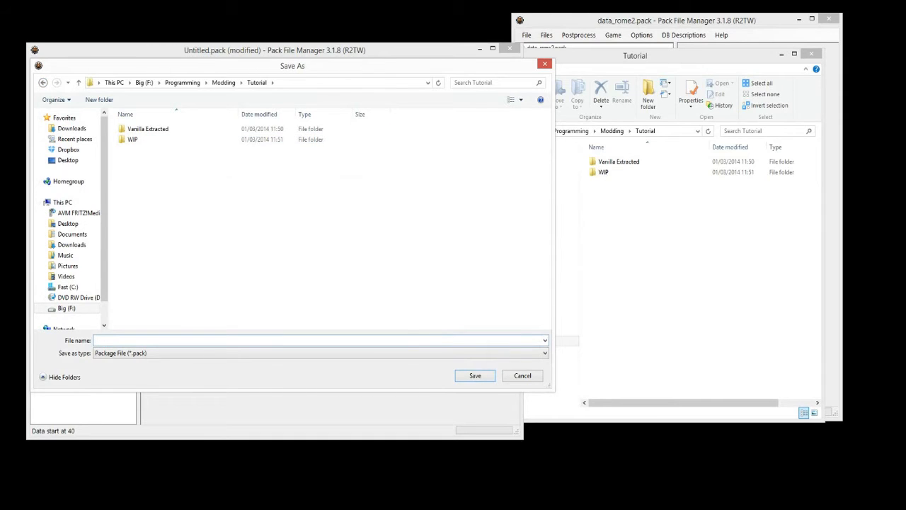
pyautogui.write('magnar_')
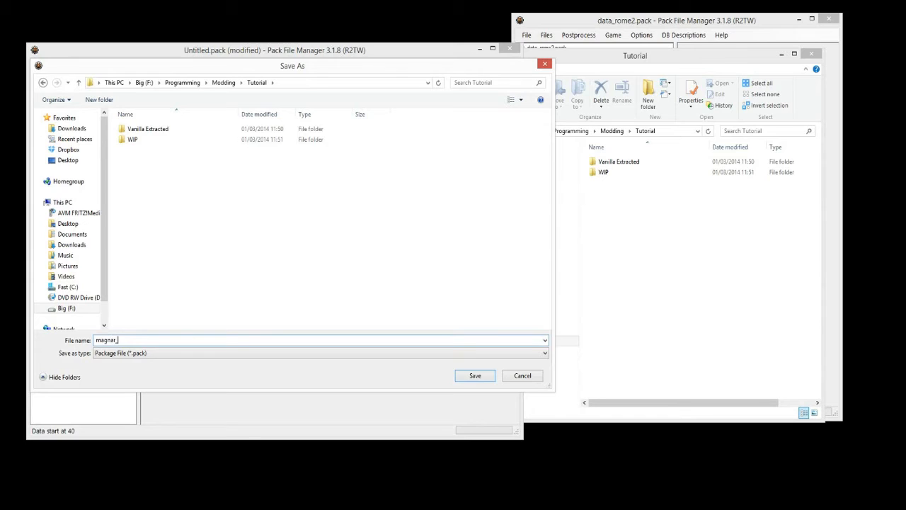
pyautogui.write('tutorial')
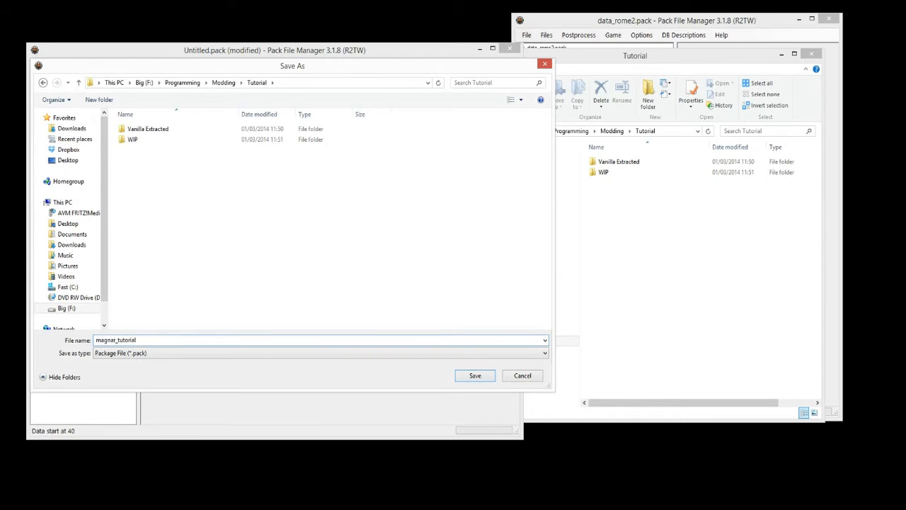
pyautogui.click(475, 376)
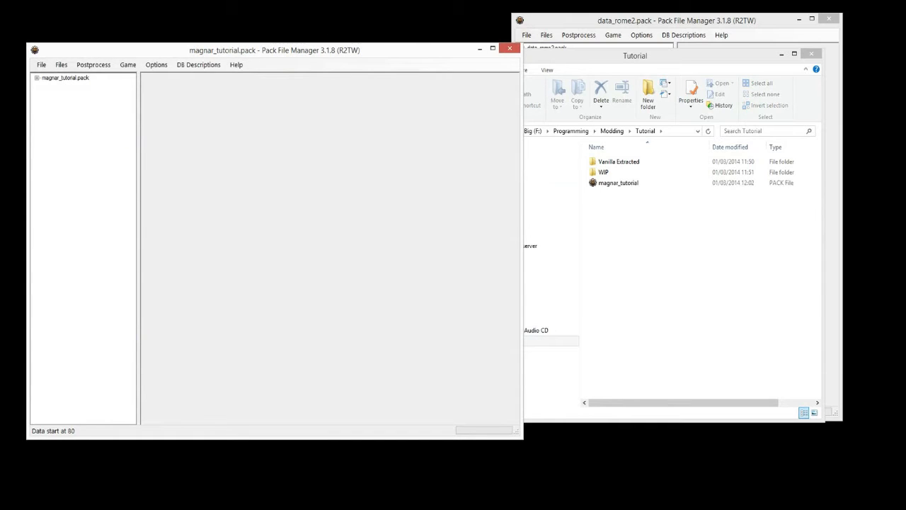
# - Rename the campaign_variables table to mag_tutorial_campaign_variables
pyautogui.click(618, 182)
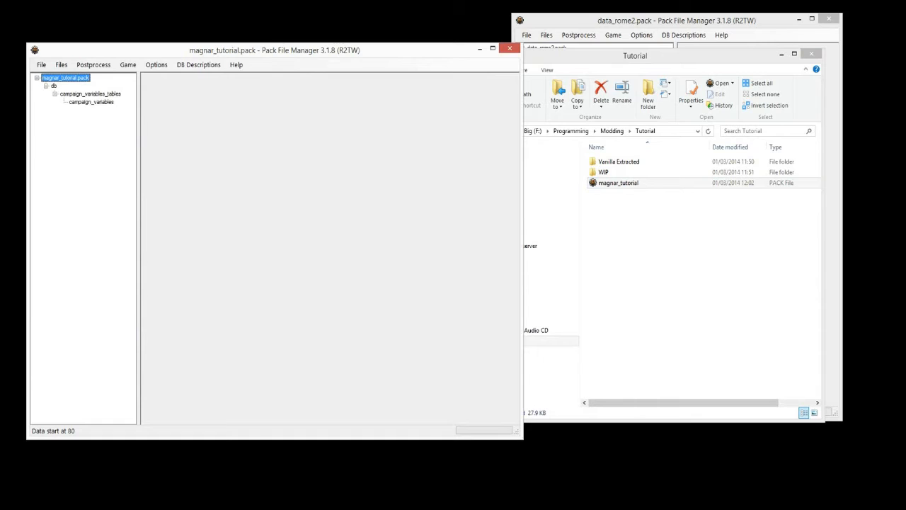
pyautogui.click(54, 85)
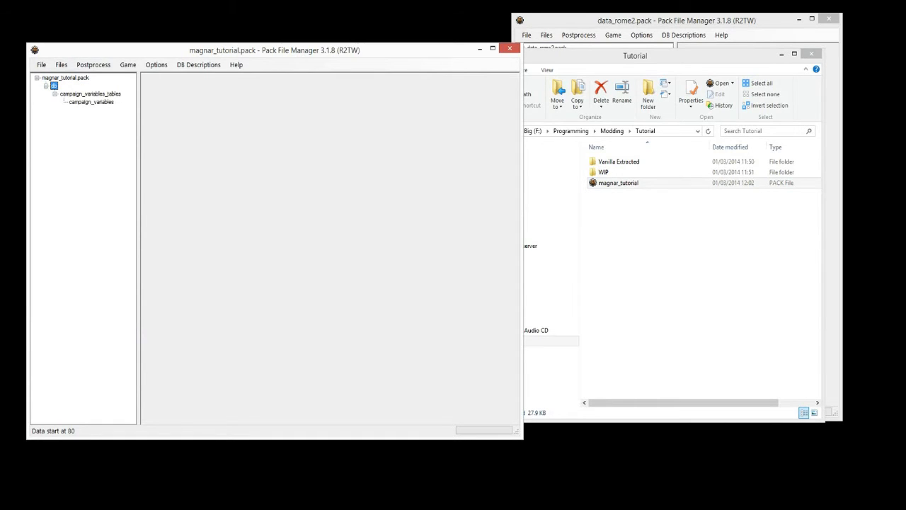
pyautogui.click(91, 101)
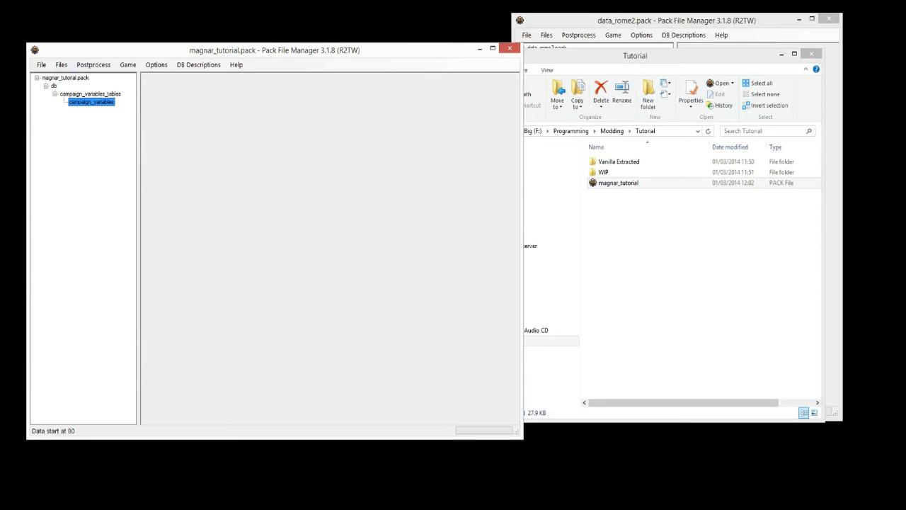
pyautogui.rightClick(91, 101)
pyautogui.write('mag_tutorial_')
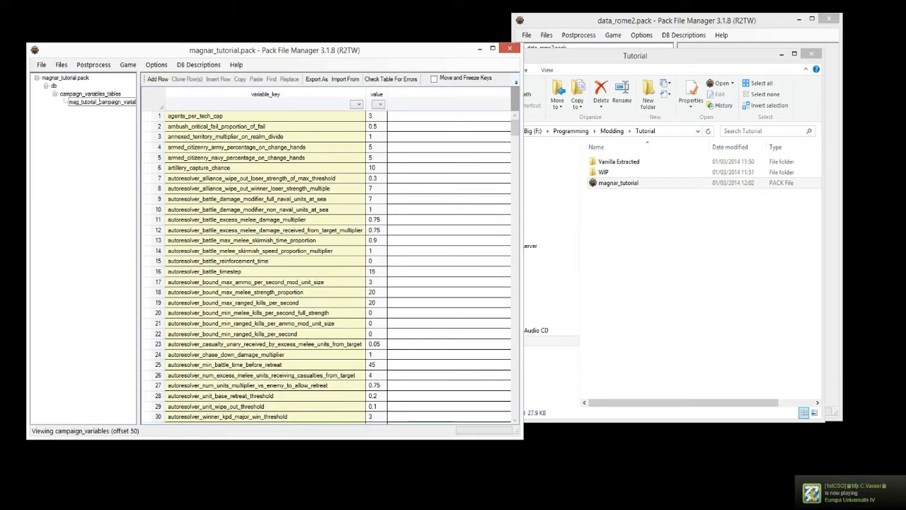
pyautogui.click(90, 93)
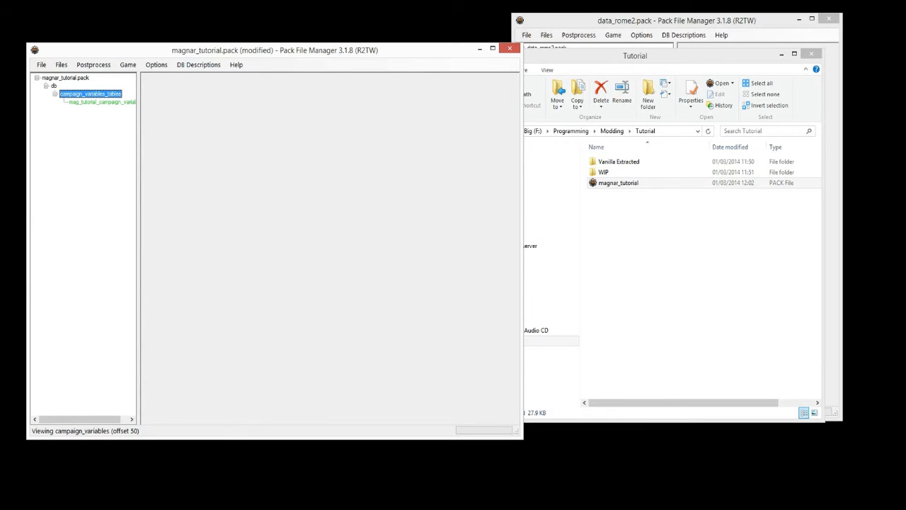
# - Save magnar_tutorial.pack and open the renamed table to view its rows
pyautogui.click(66, 77)
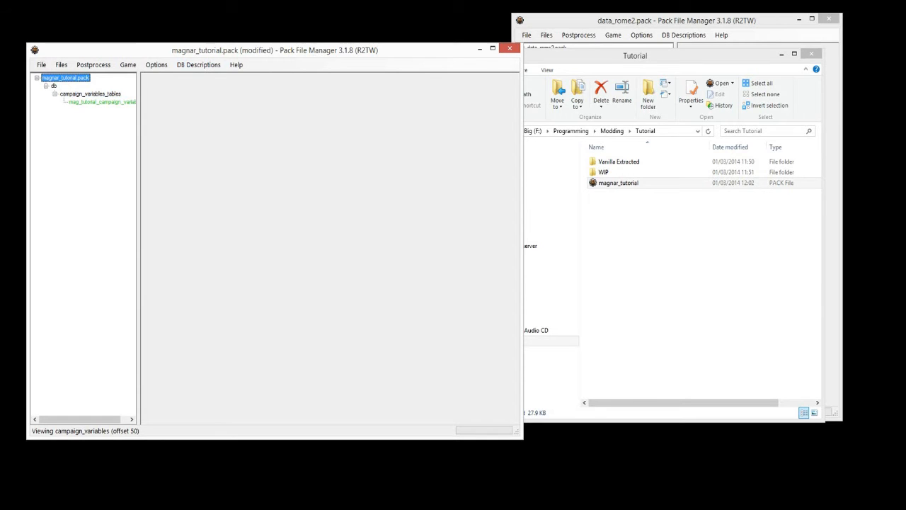
pyautogui.click(41, 64)
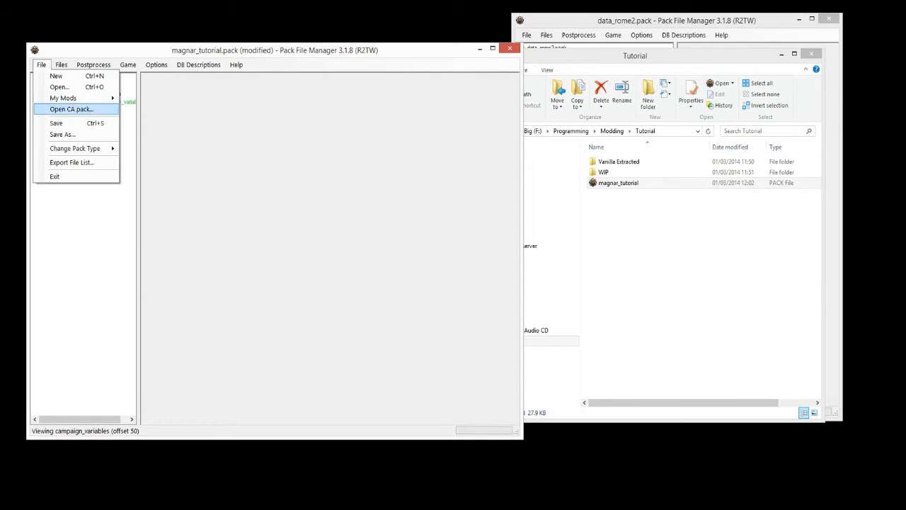
pyautogui.click(56, 123)
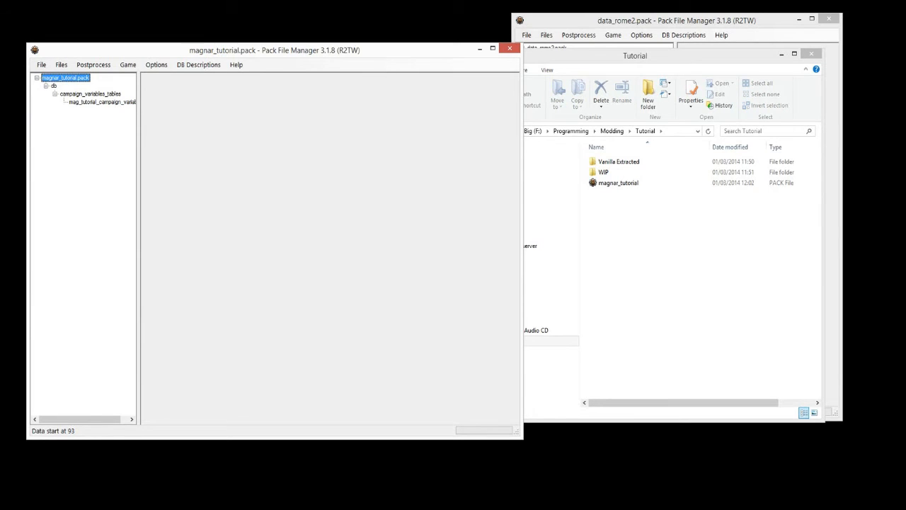
pyautogui.click(101, 101)
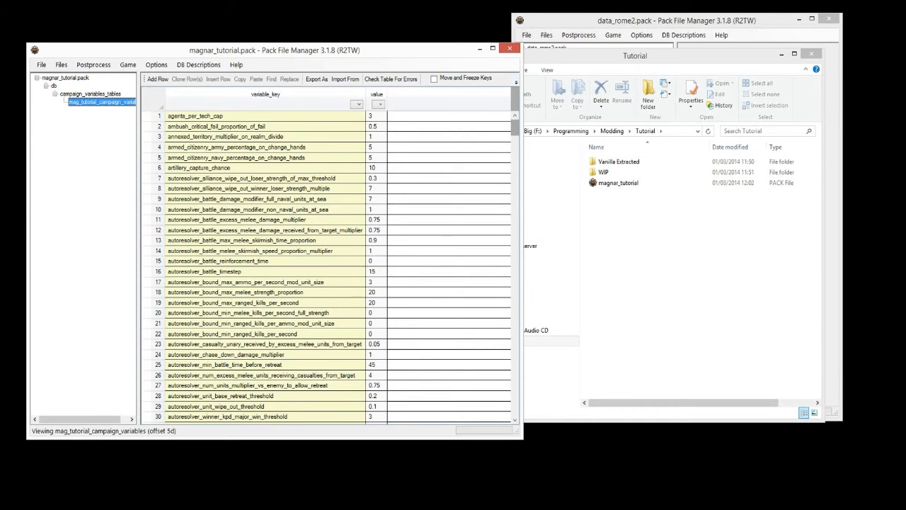
# - Scroll the table down to the economic_wealth and faction_gdp rows
pyautogui.scroll(-3)
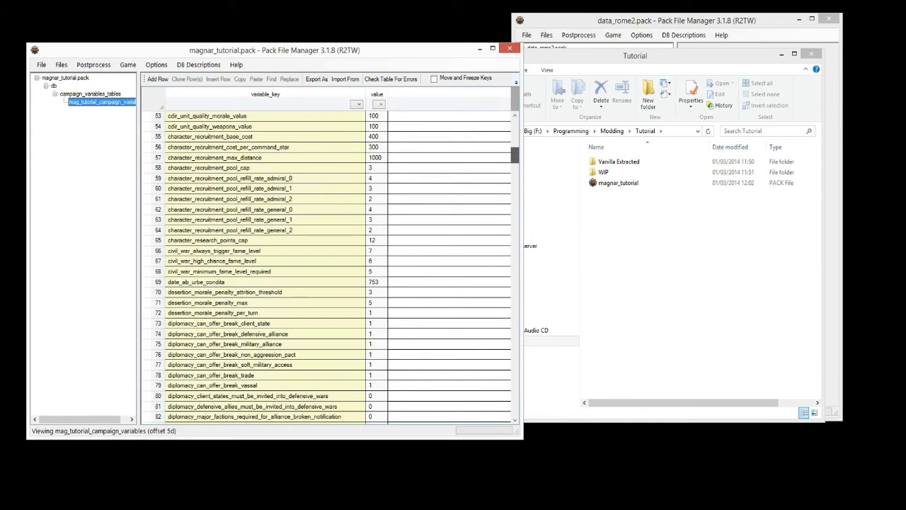
pyautogui.scroll(-3)
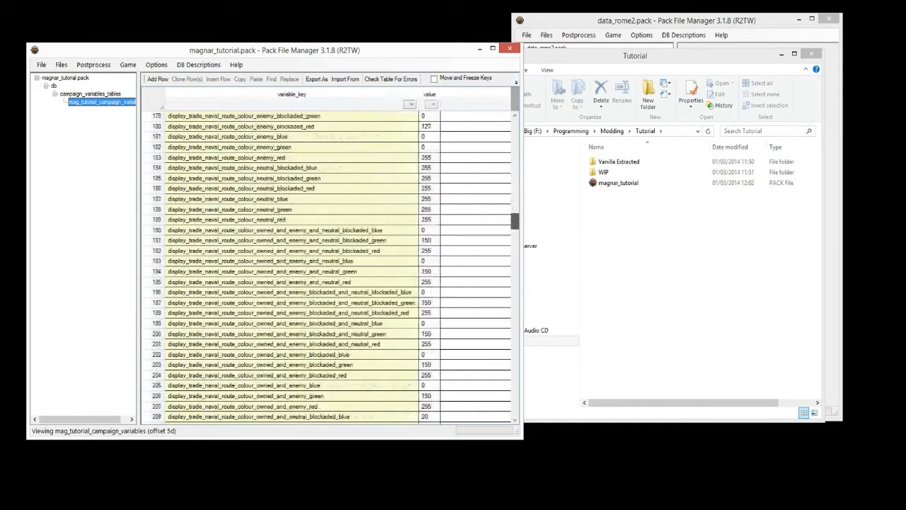
pyautogui.scroll(-3)
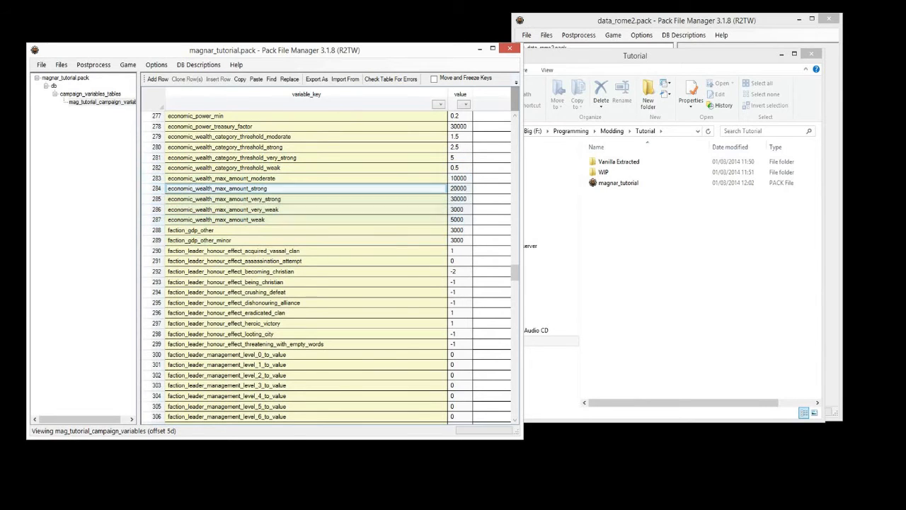
# - Select the economic_wealth_max_amount weak rows and scroll up toward row 1
pyautogui.click(223, 209)
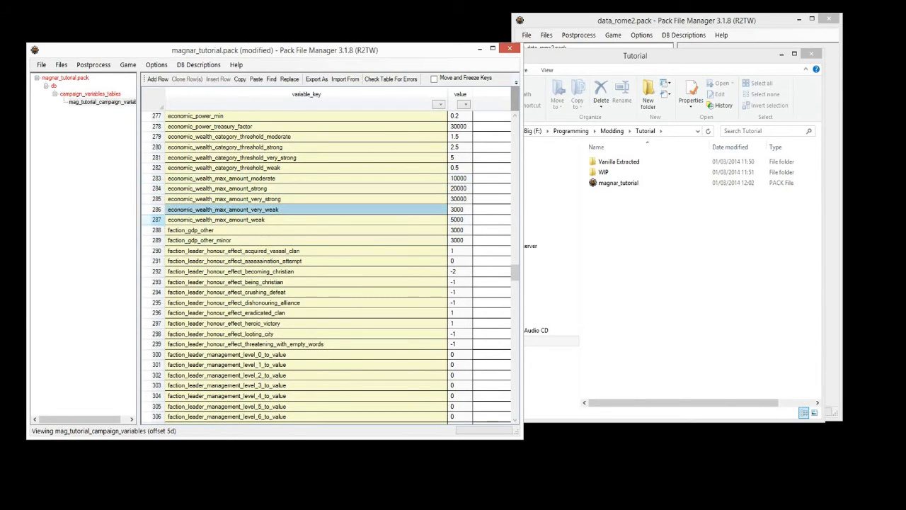
pyautogui.click(283, 220)
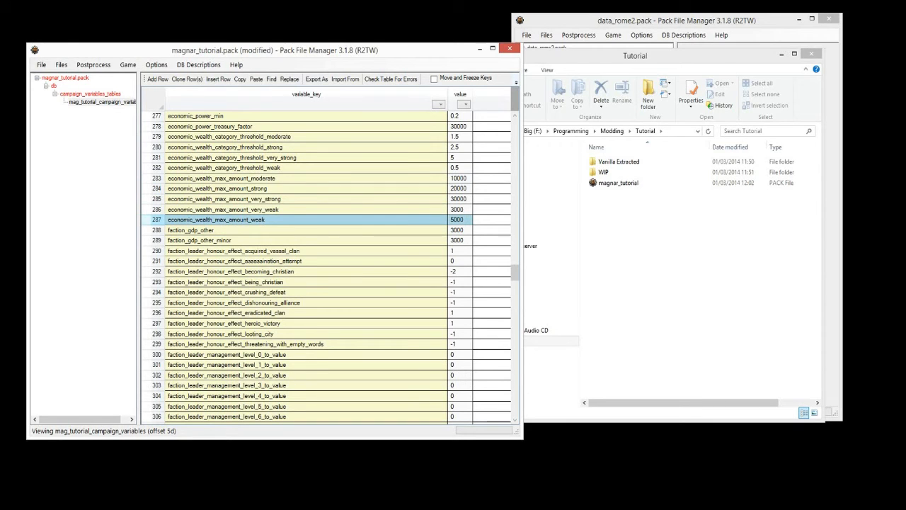
pyautogui.scroll(3)
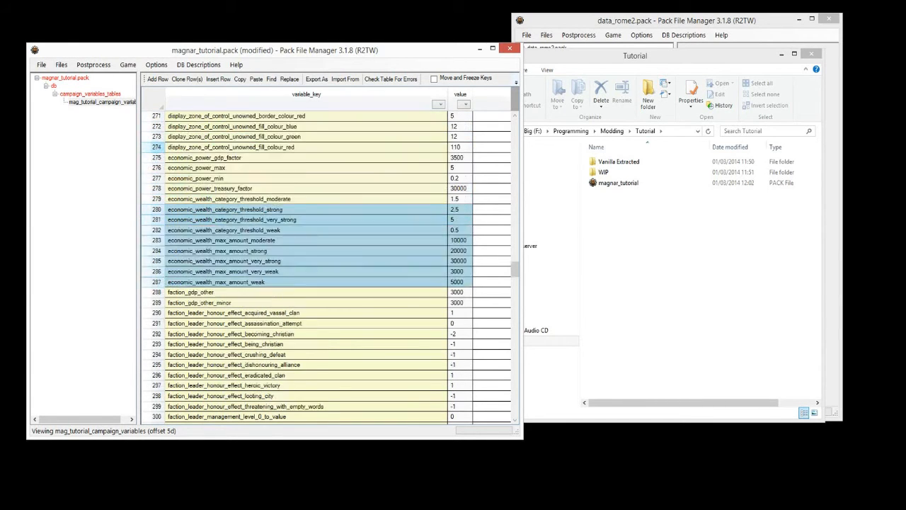
pyautogui.scroll(3)
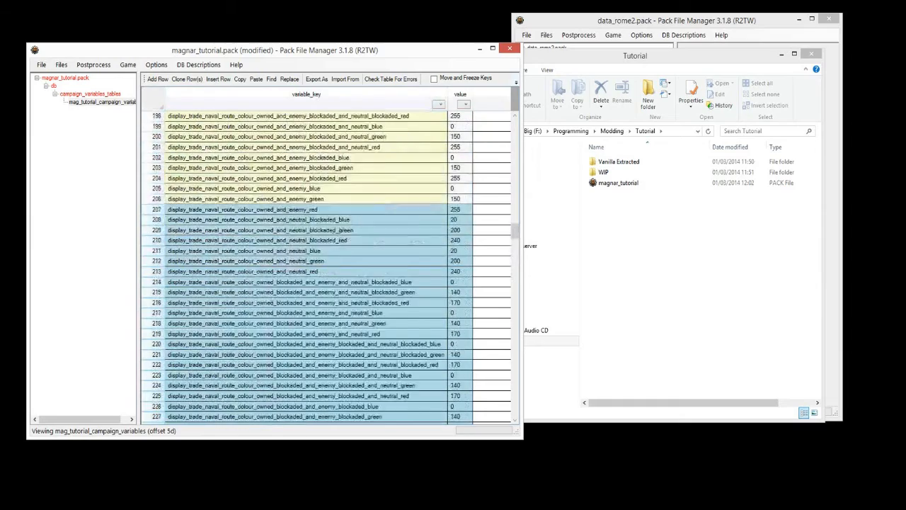
pyautogui.scroll(3)
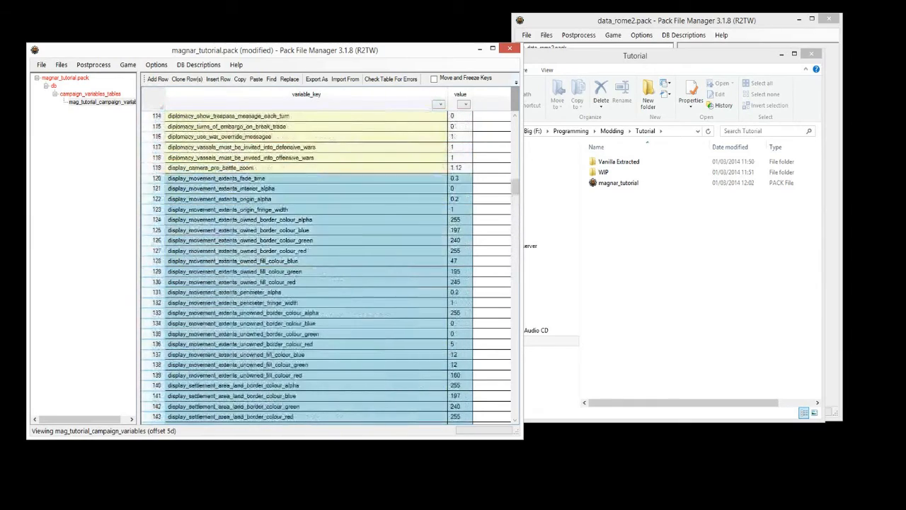
pyautogui.scroll(3)
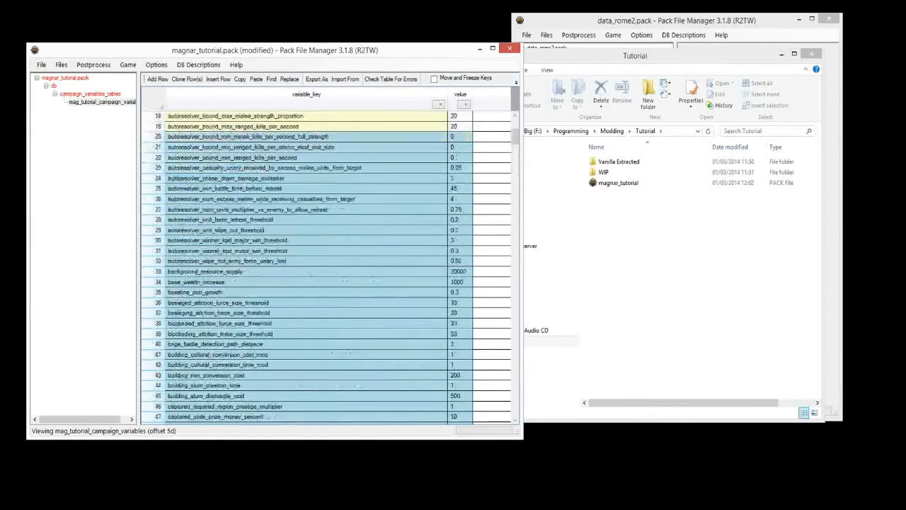
pyautogui.scroll(3)
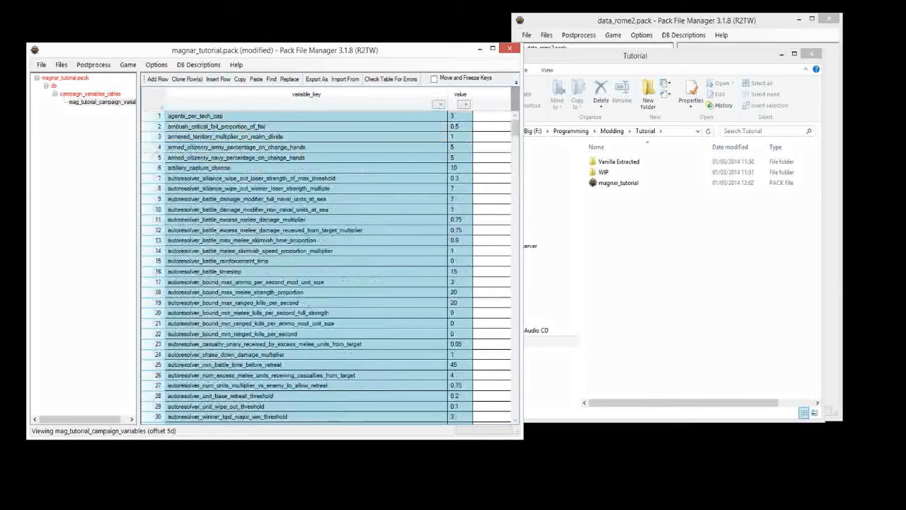
pyautogui.scroll(-3)
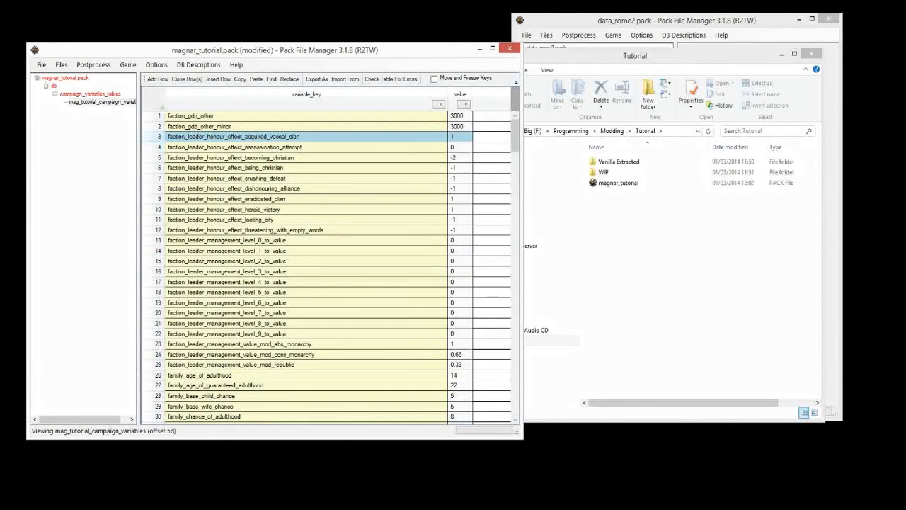
pyautogui.scroll(-3)
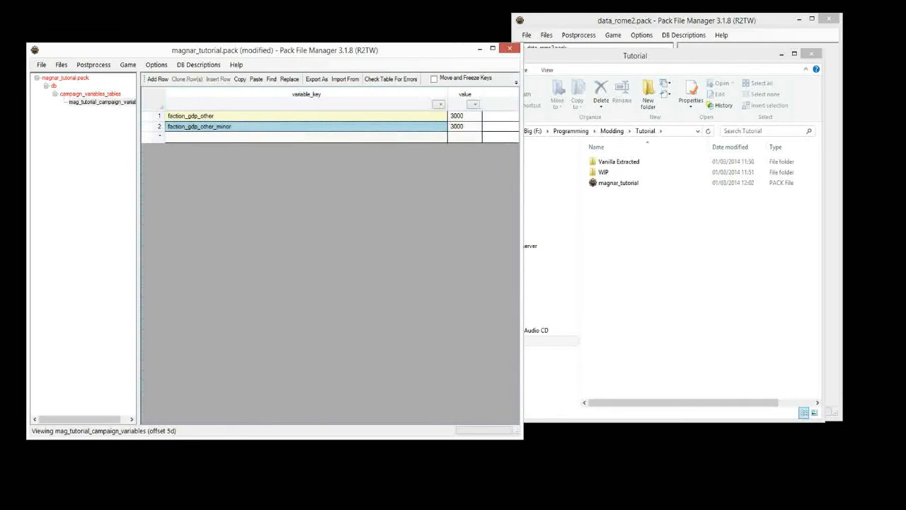
# - Change the faction_gdp_other and faction_gdp_other_minor values from 3000 to 20000
pyautogui.click(464, 116)
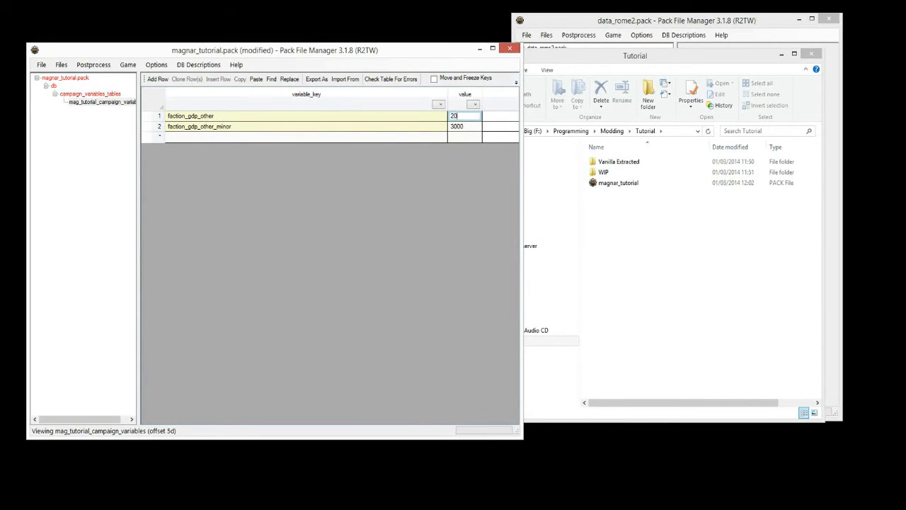
pyautogui.write('20000')
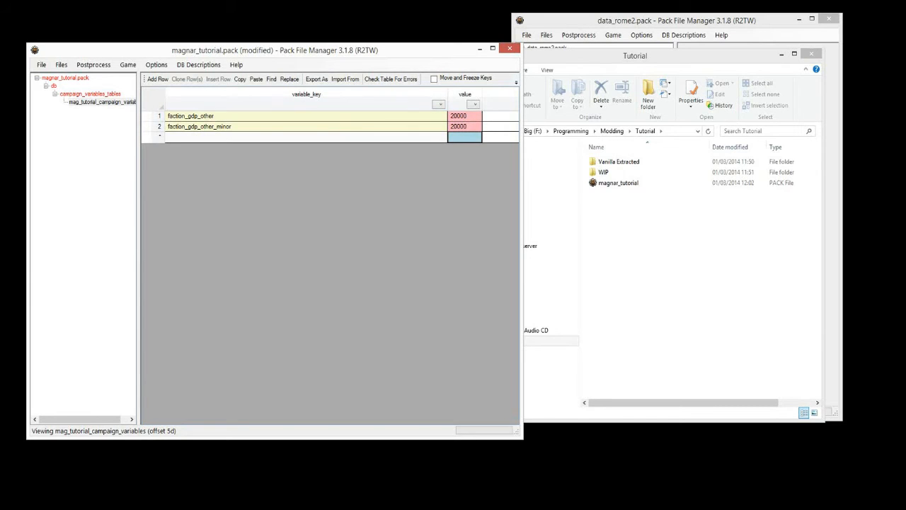
pyautogui.click(89, 93)
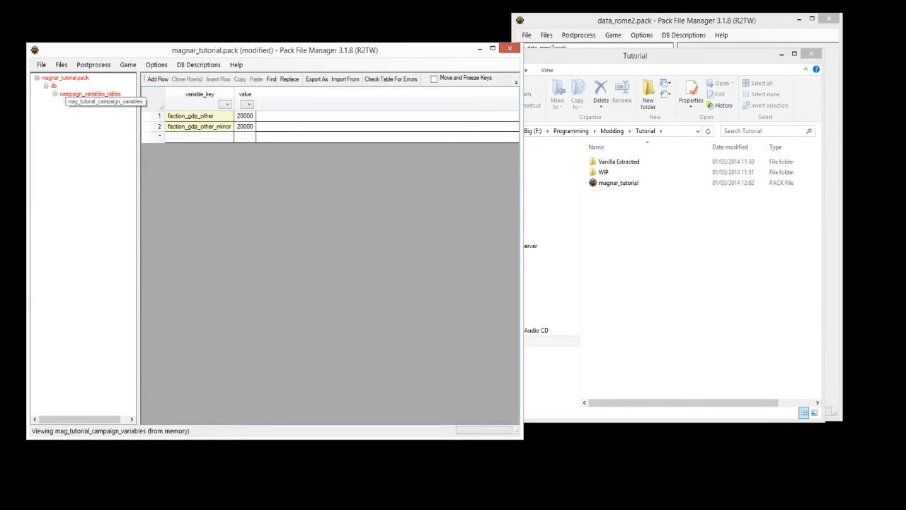
# - Reselect the mag_tutorial_campaign_variables table and save magnar_tutorial.pack with the 20000 values
pyautogui.click(90, 94)
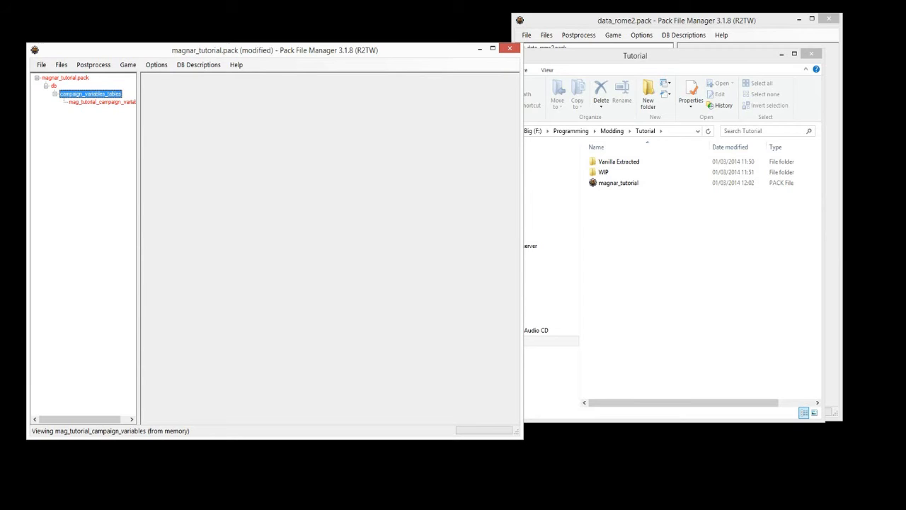
pyautogui.click(65, 78)
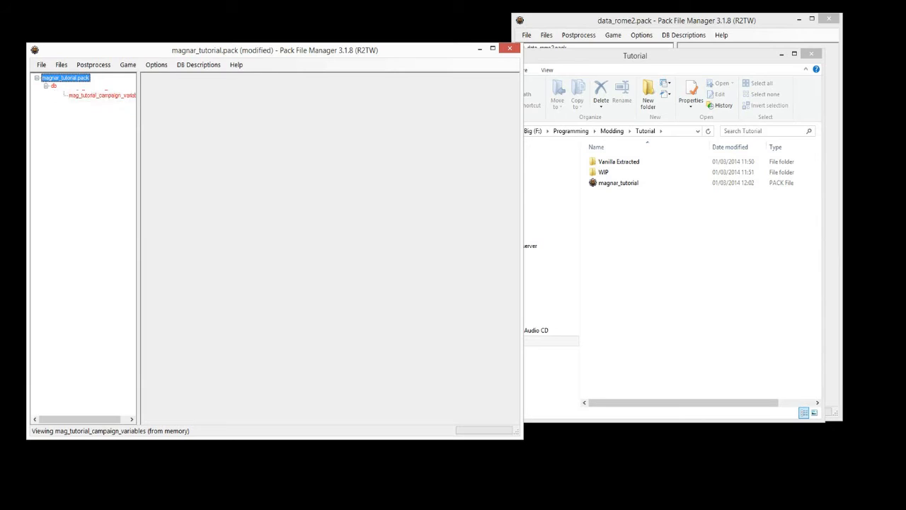
pyautogui.click(46, 85)
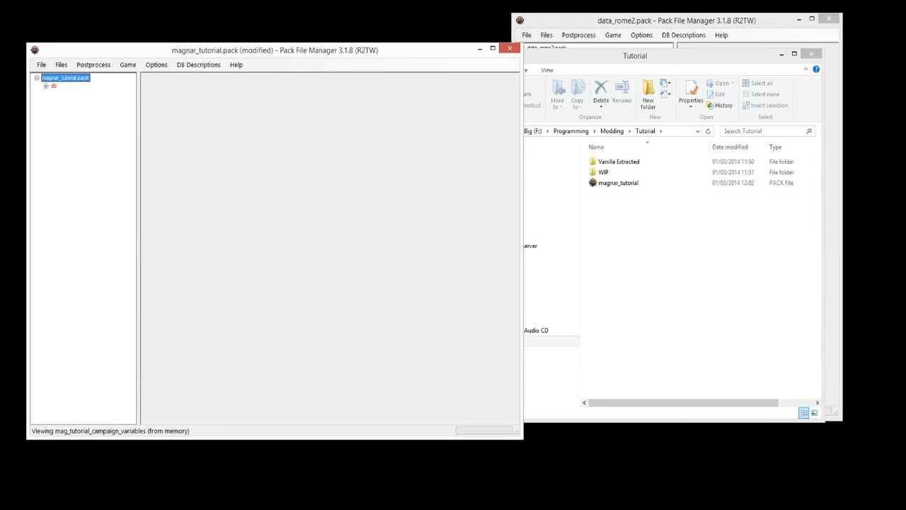
pyautogui.click(53, 85)
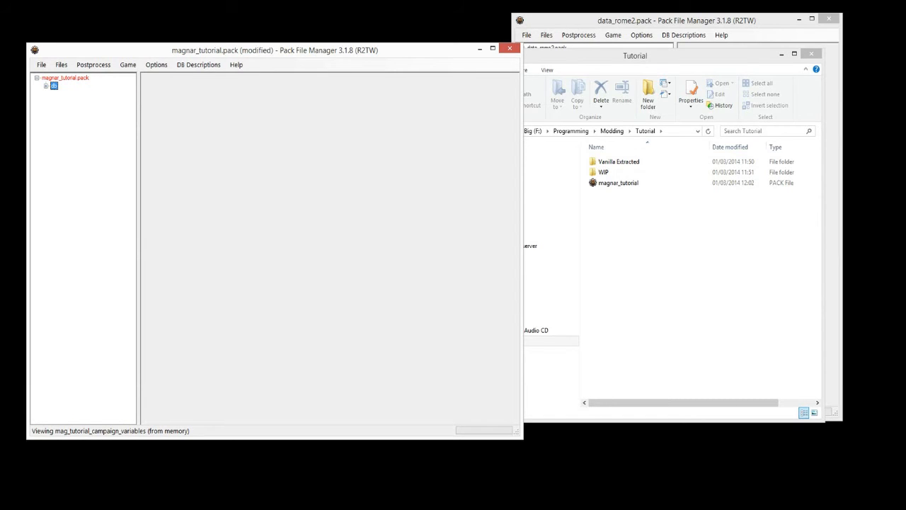
pyautogui.click(65, 78)
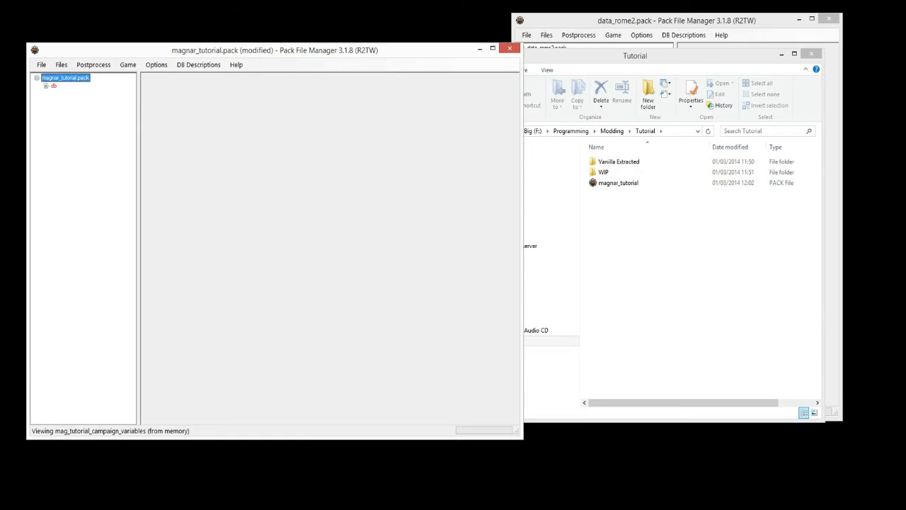
pyautogui.click(46, 85)
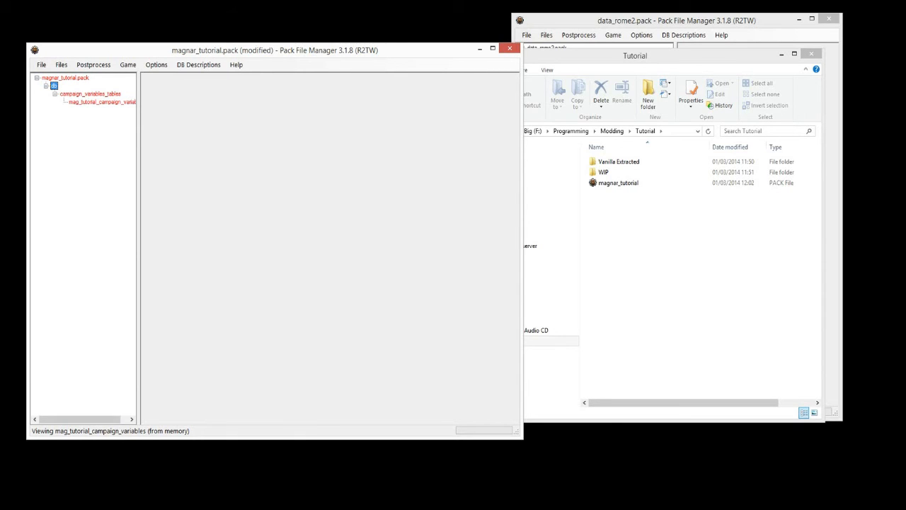
pyautogui.click(101, 101)
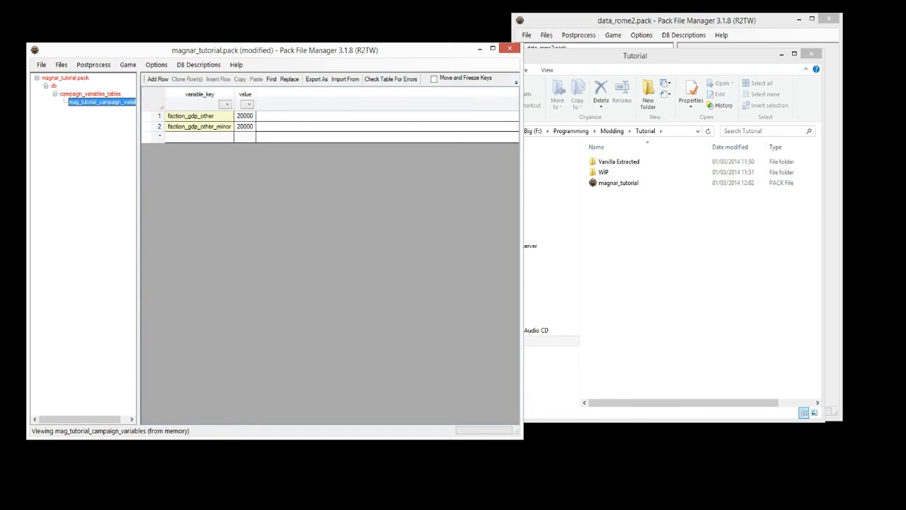
pyautogui.click(41, 65)
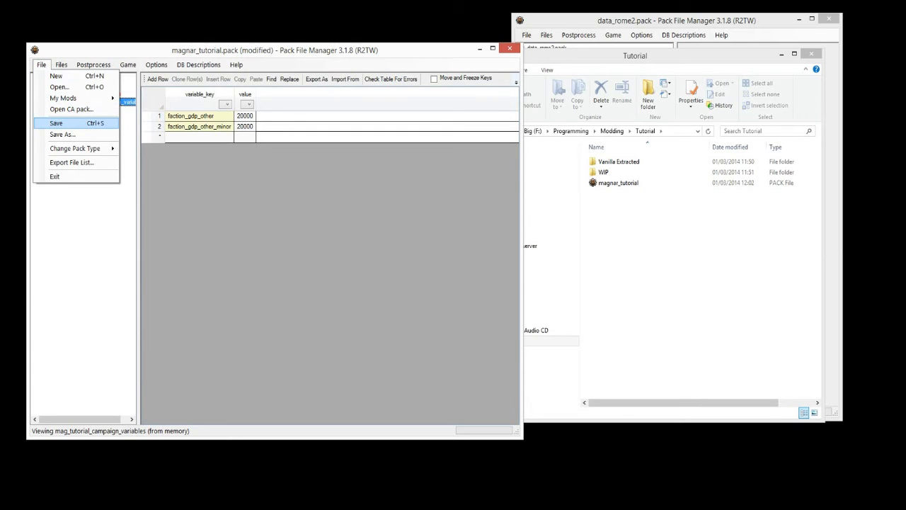
pyautogui.click(56, 122)
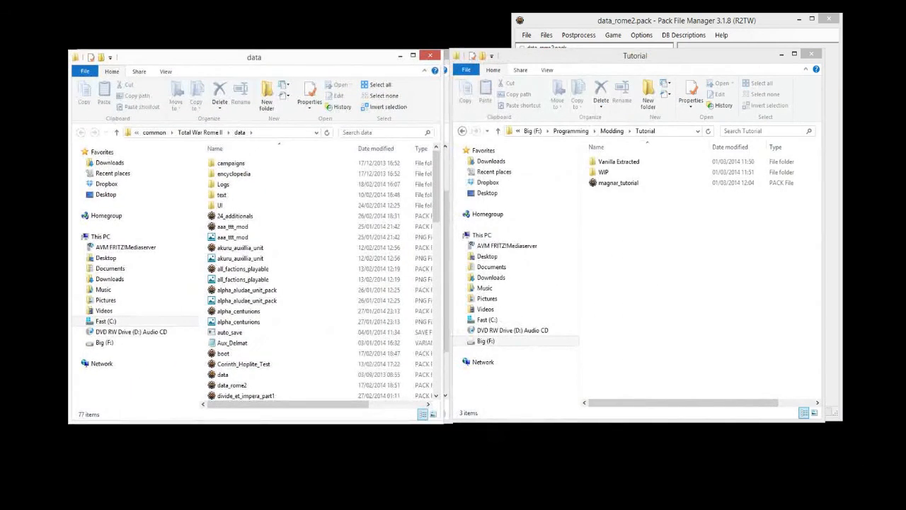
# - Reopen magnar_tutorial.pack from the Tutorial folder and show its pack type options
pyautogui.click(618, 183)
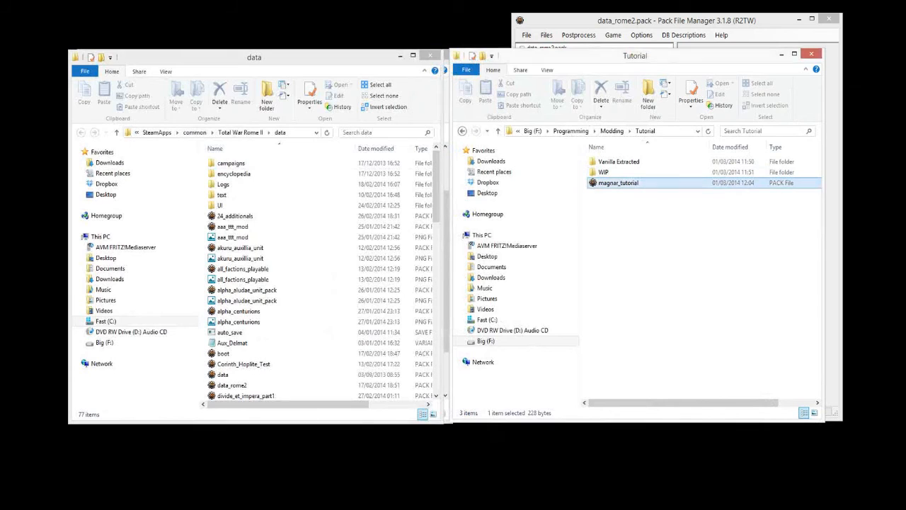
pyautogui.rightClick(618, 182)
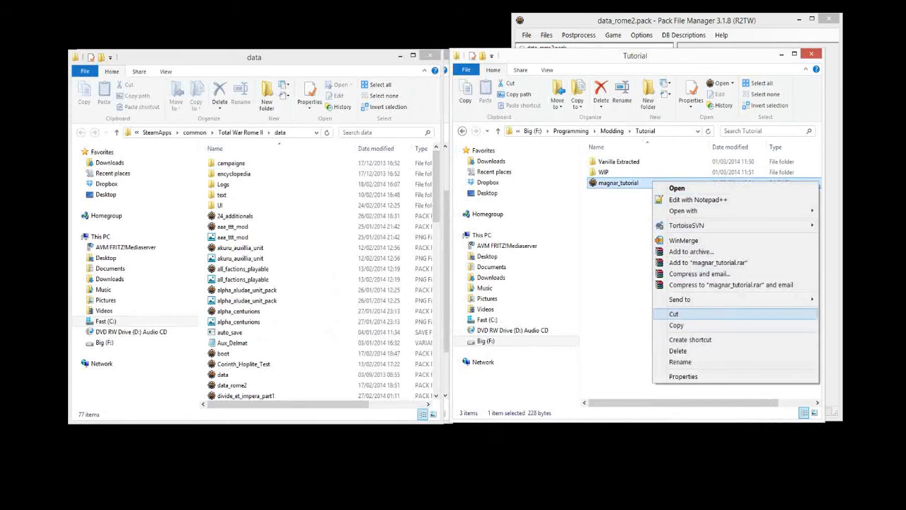
pyautogui.click(673, 314)
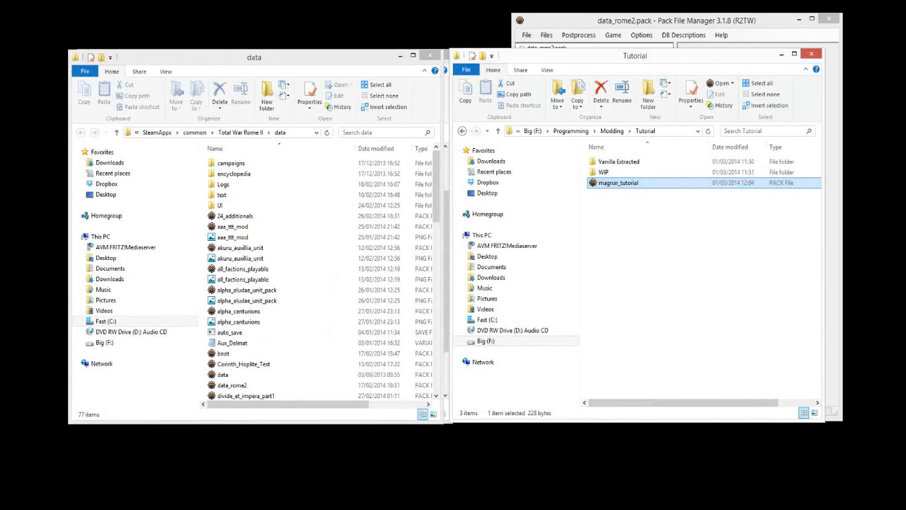
pyautogui.doubleClick(618, 183)
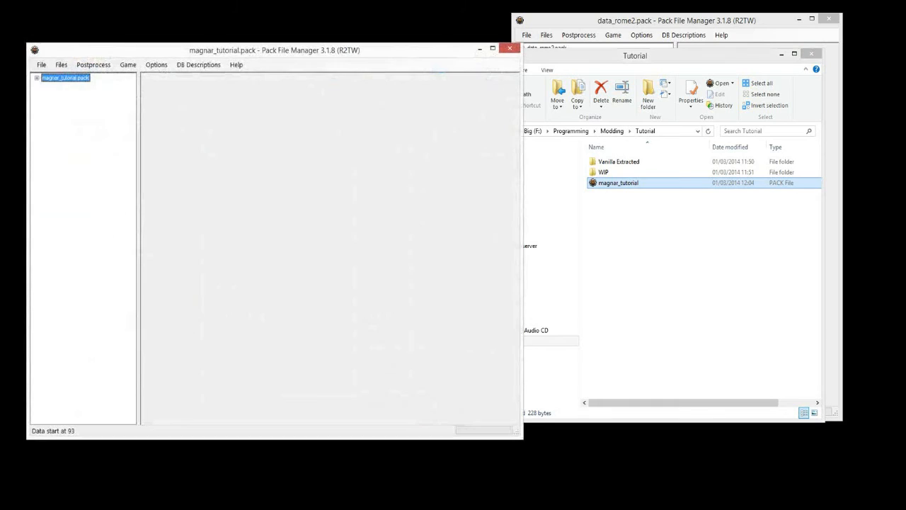
pyautogui.click(41, 65)
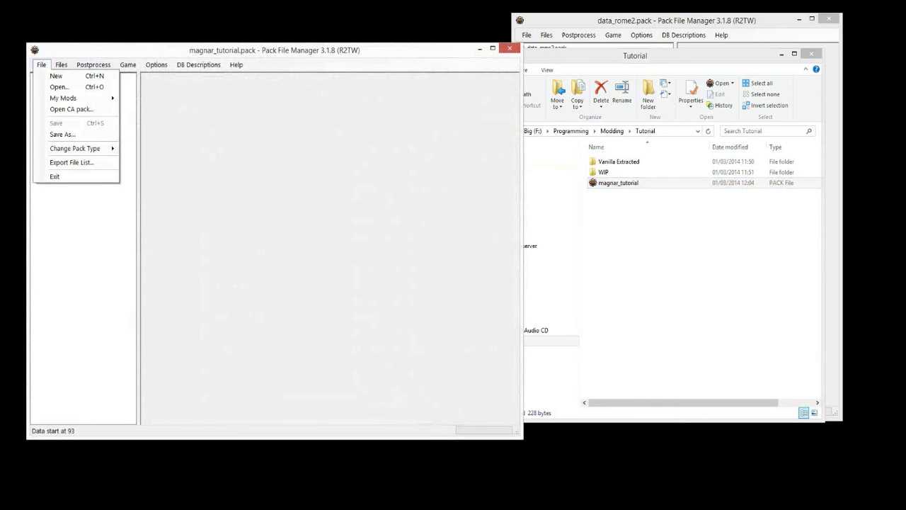
pyautogui.moveTo(63, 134)
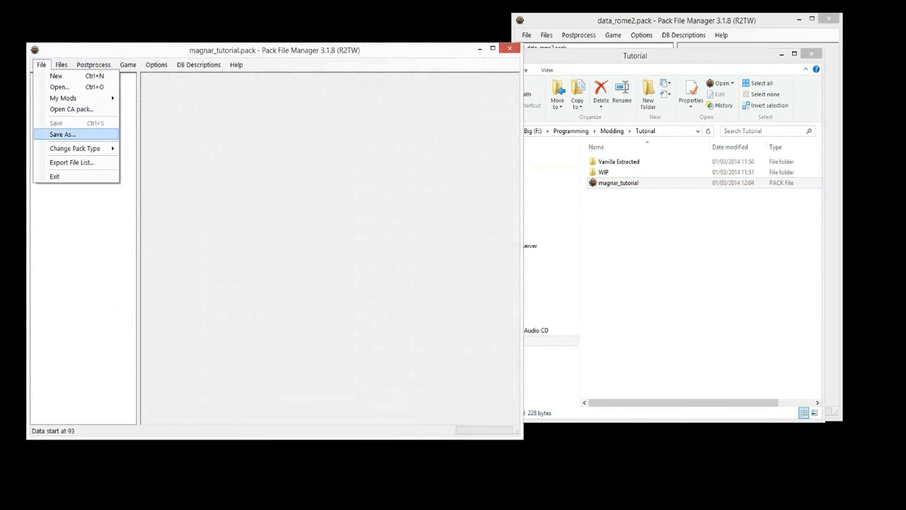
pyautogui.click(74, 148)
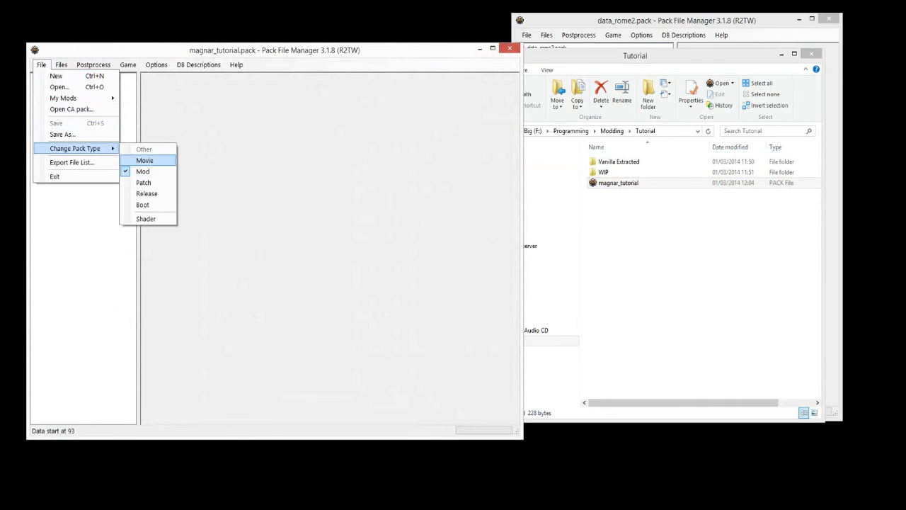
pyautogui.moveTo(147, 194)
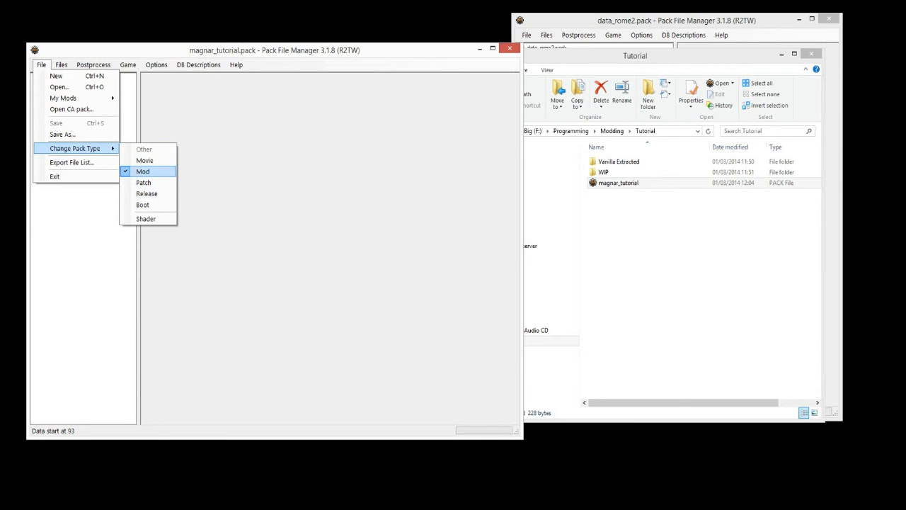
pyautogui.moveTo(146, 194)
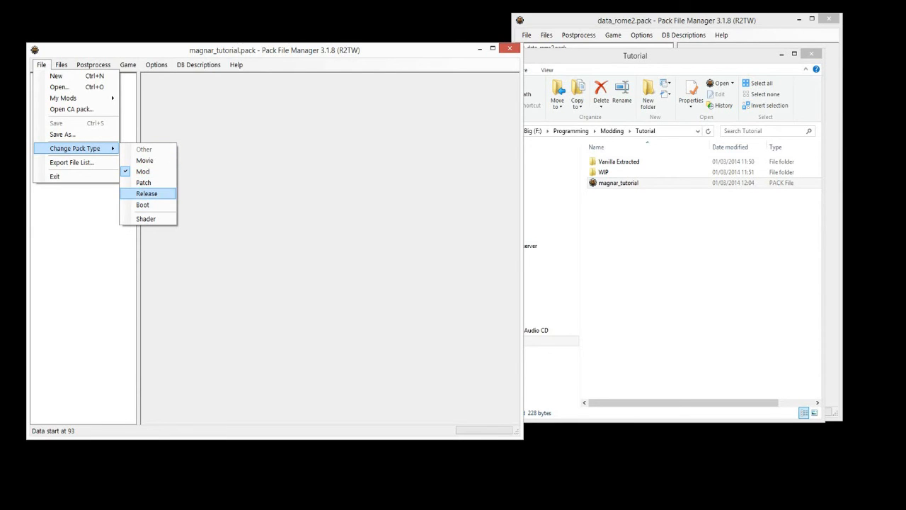
pyautogui.moveTo(142, 171)
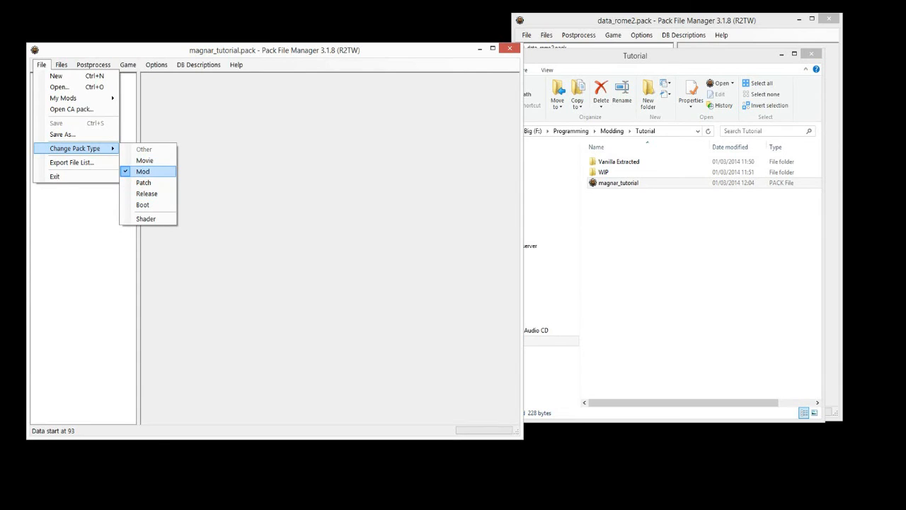
pyautogui.moveTo(145, 160)
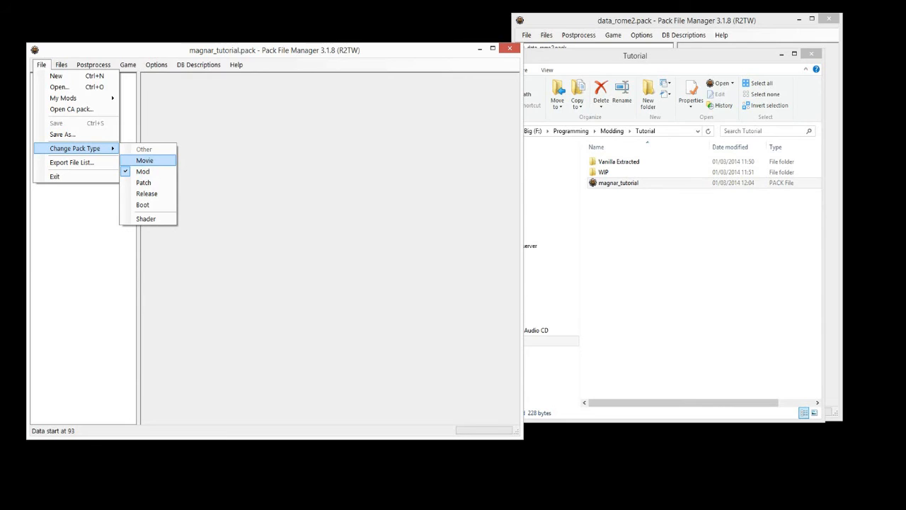
pyautogui.moveTo(143, 171)
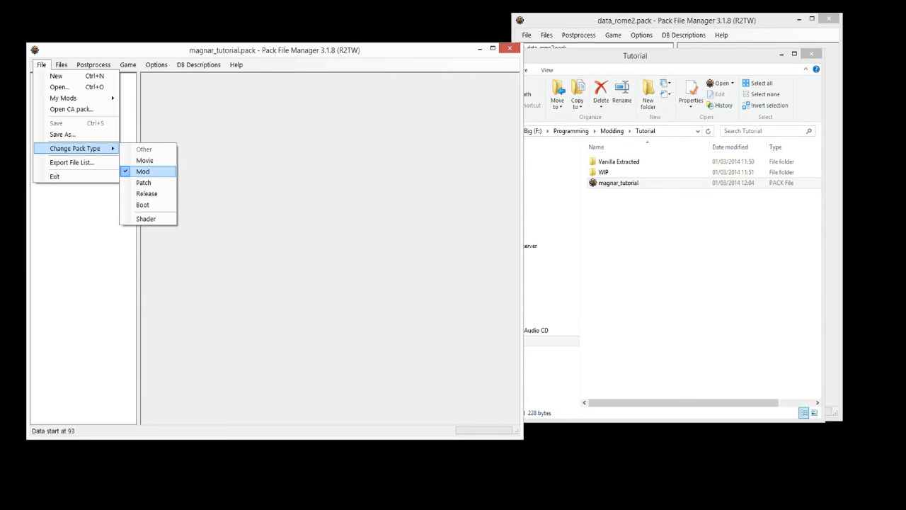
pyautogui.moveTo(145, 160)
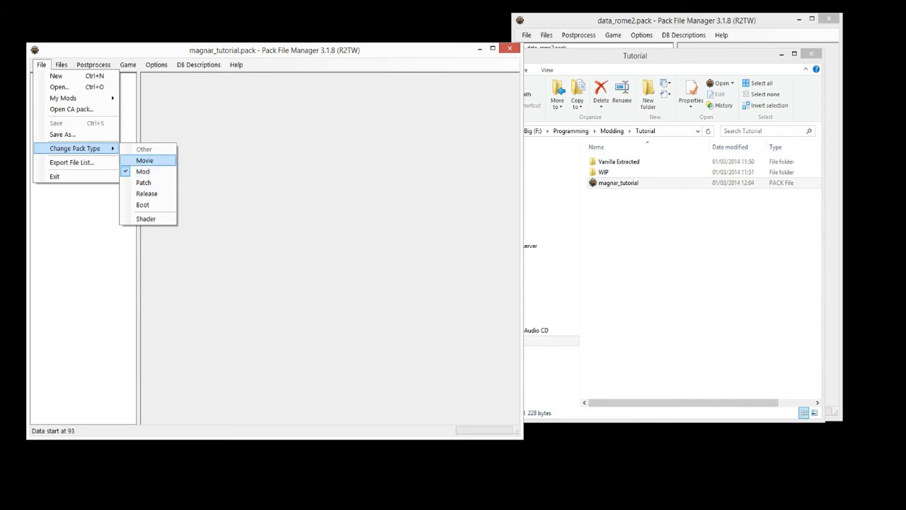
pyautogui.moveTo(143, 172)
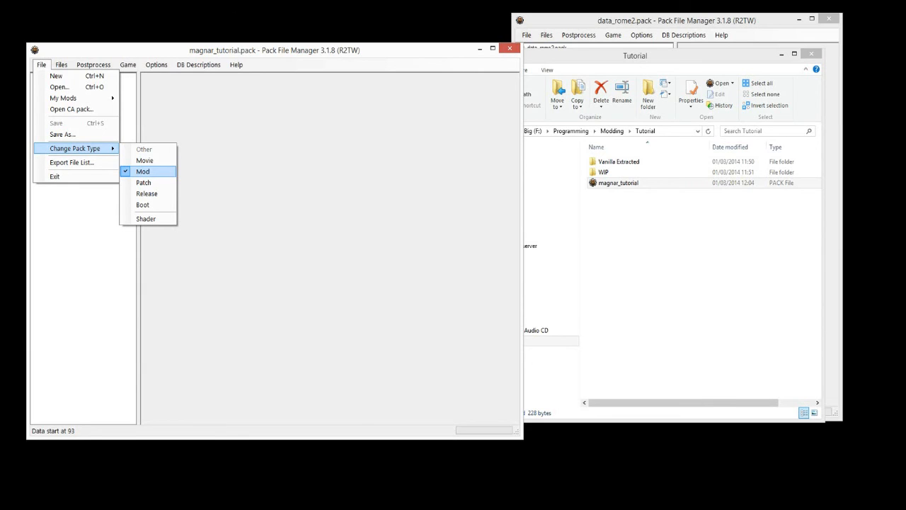
pyautogui.moveTo(144, 160)
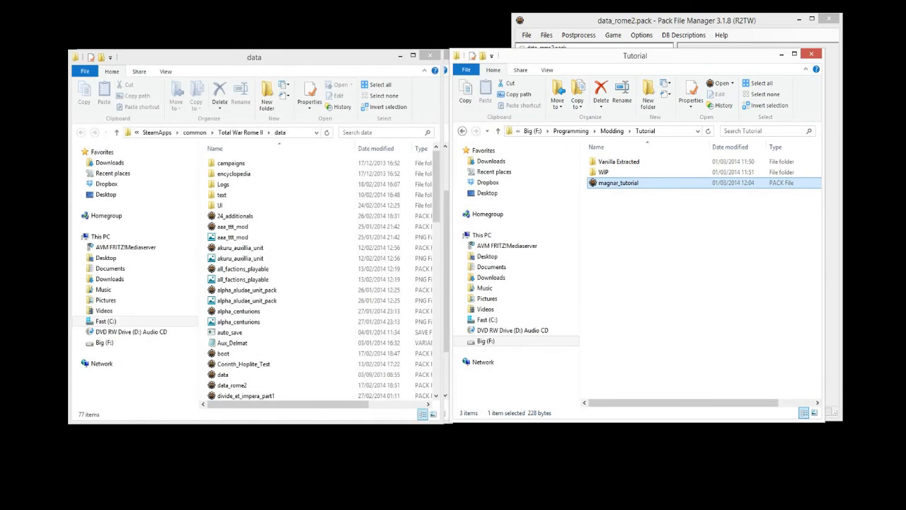
# - Copy magnar_tutorial.pack into the Rome II data folder and confirm it's there
pyautogui.rightClick(618, 183)
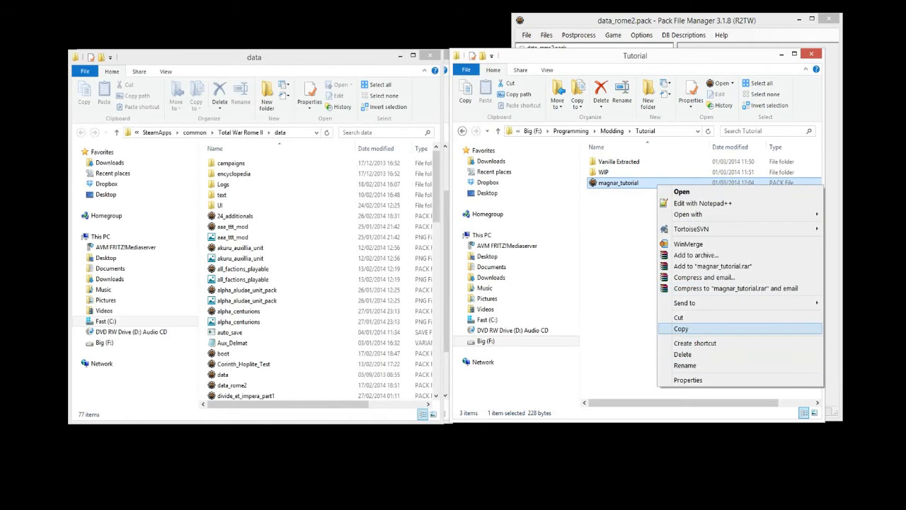
pyautogui.rightClick(239, 247)
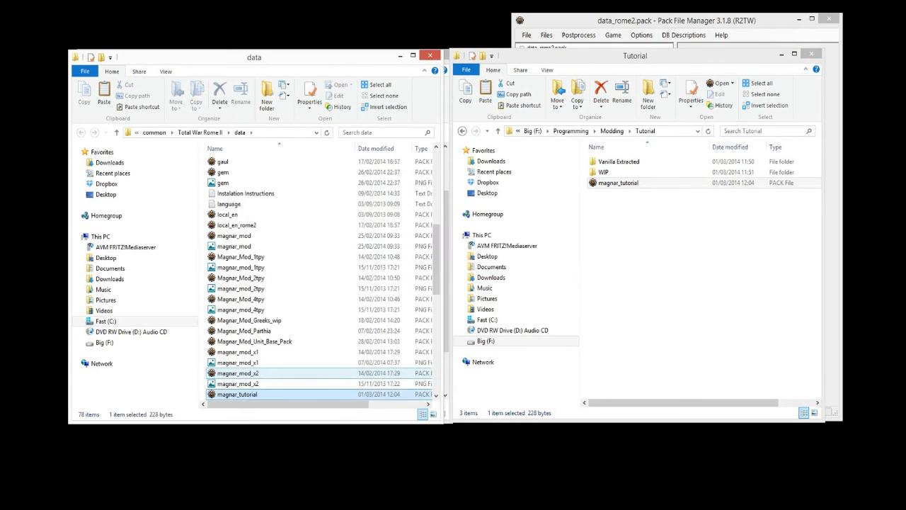
pyautogui.scroll(-3)
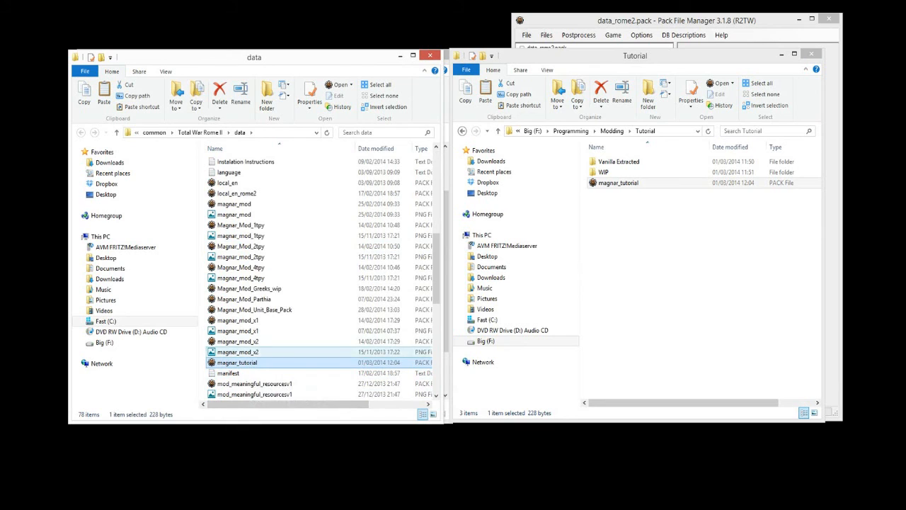
pyautogui.click(237, 362)
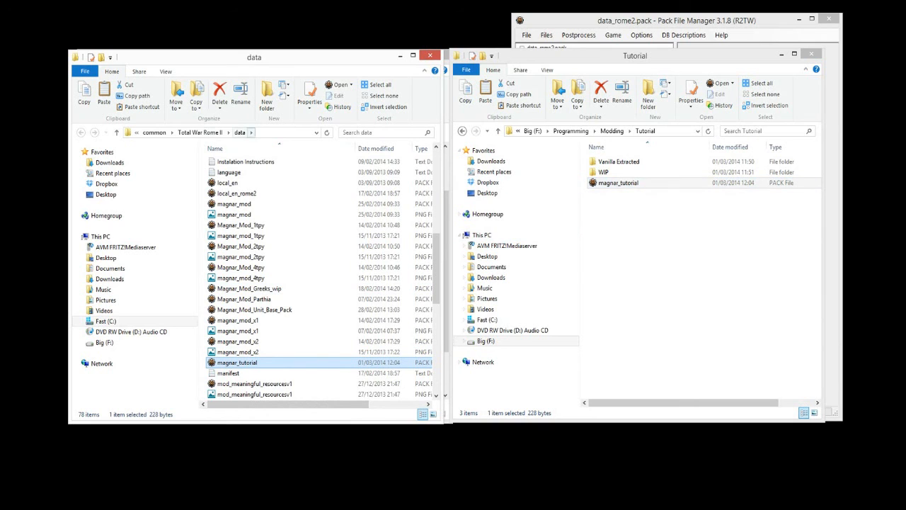
# - Go up to the Total War Rome II folder and launch Rome2.exe
pyautogui.click(199, 133)
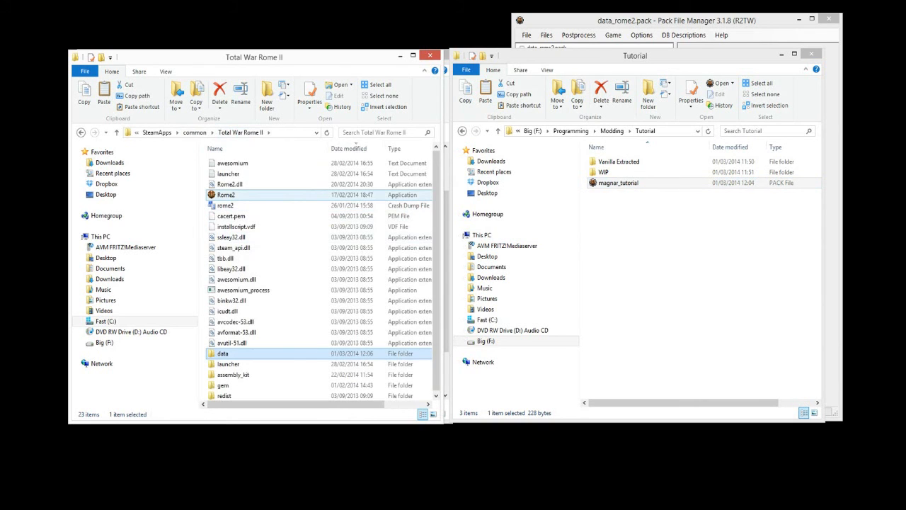
pyautogui.click(226, 195)
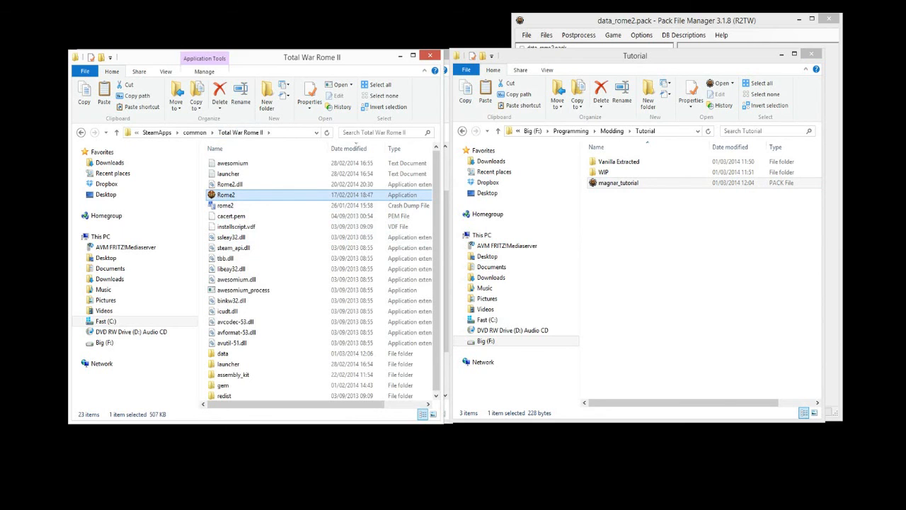
pyautogui.doubleClick(225, 194)
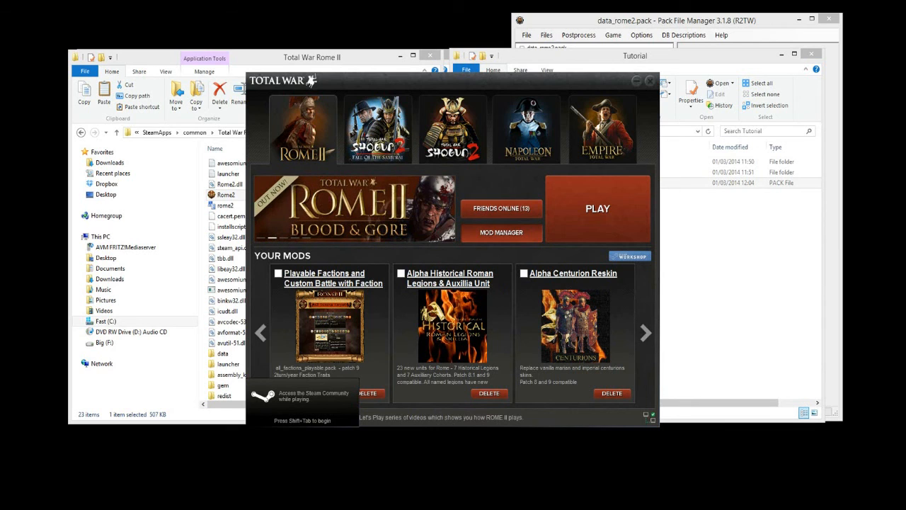
# - Page through Your Mods until magnar_tutorial.pack appears, then start Rome II with Play
pyautogui.click(645, 332)
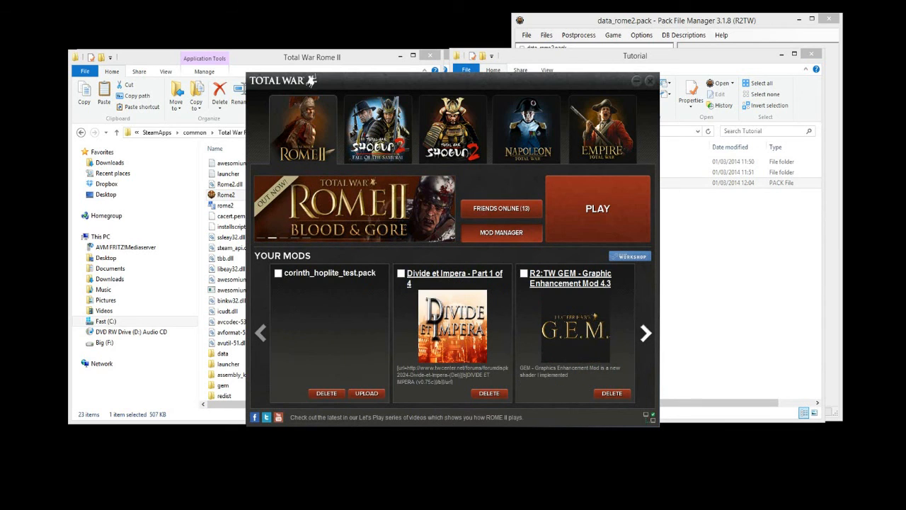
pyautogui.click(644, 333)
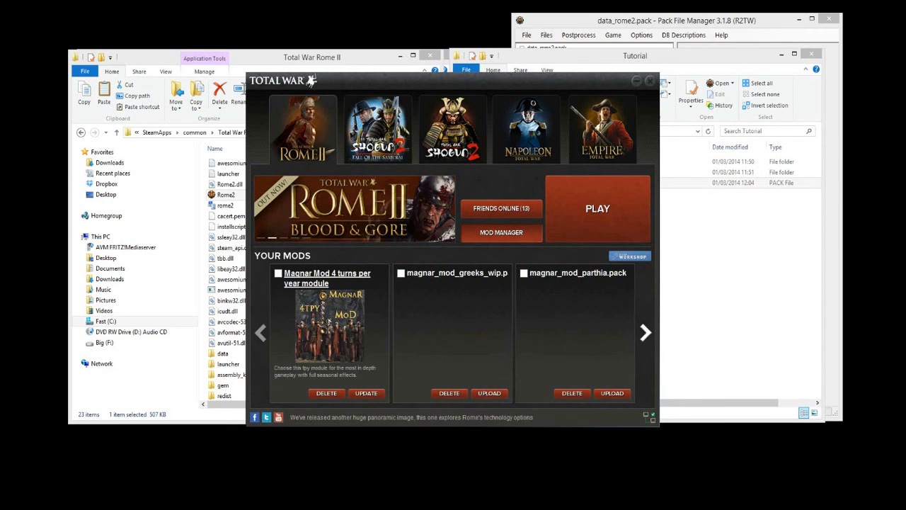
pyautogui.click(644, 332)
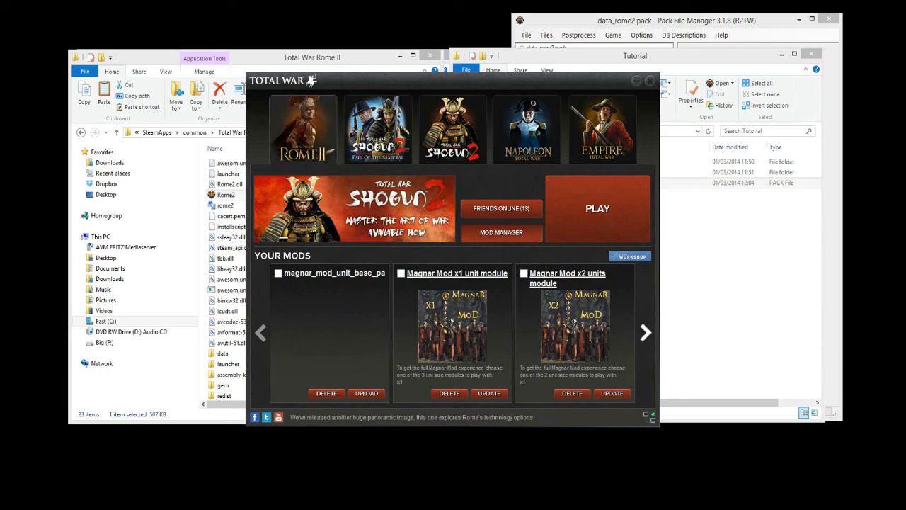
pyautogui.click(645, 332)
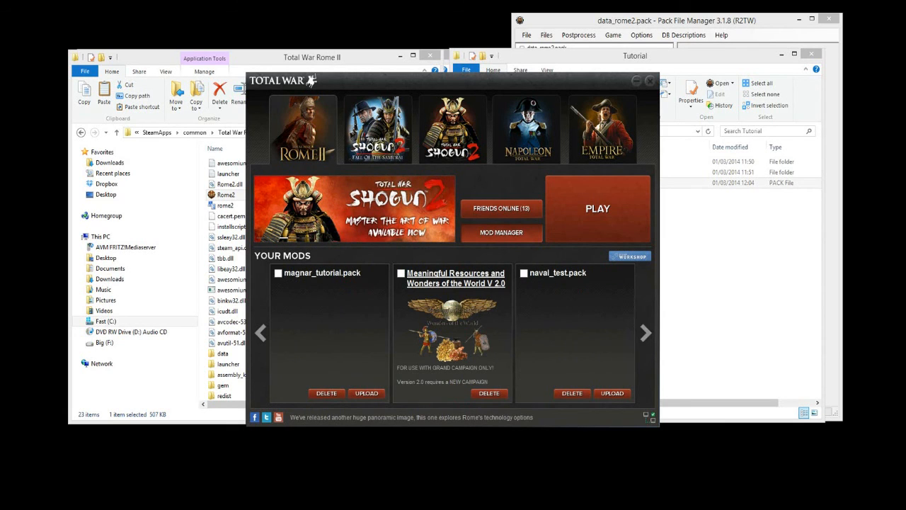
pyautogui.click(261, 333)
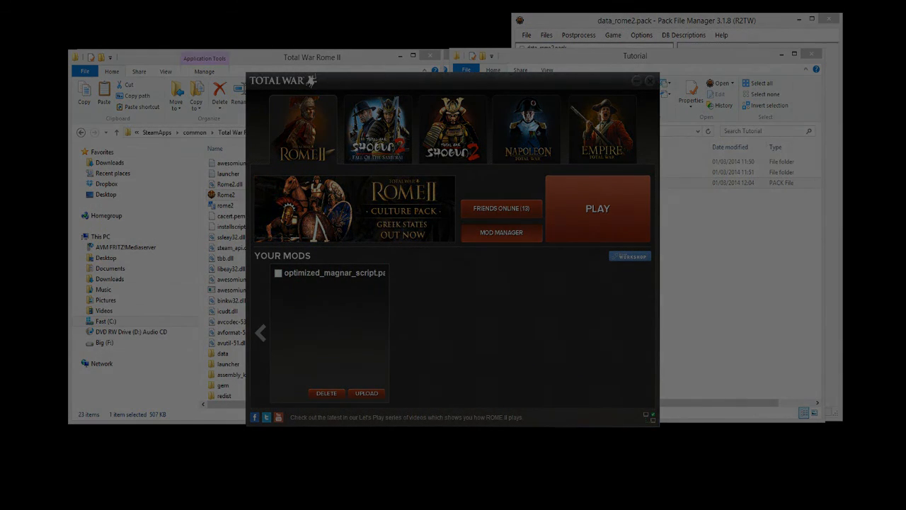
pyautogui.click(597, 208)
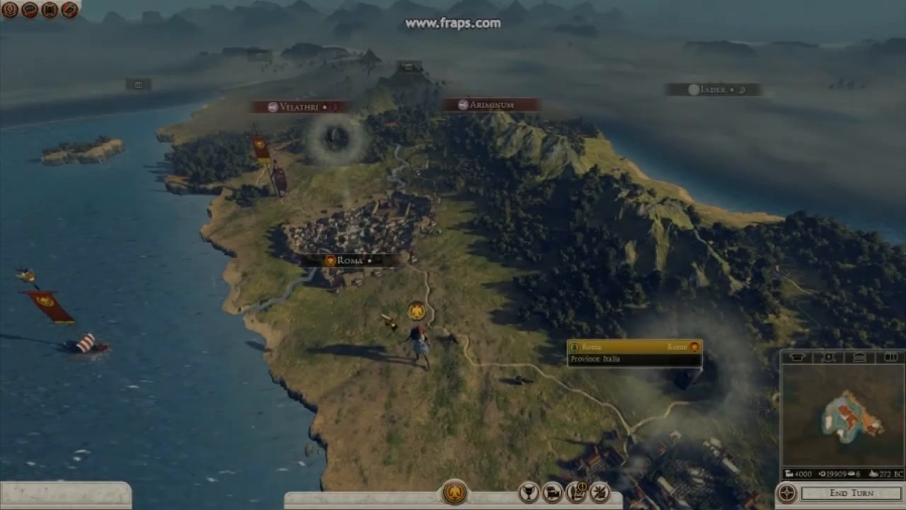